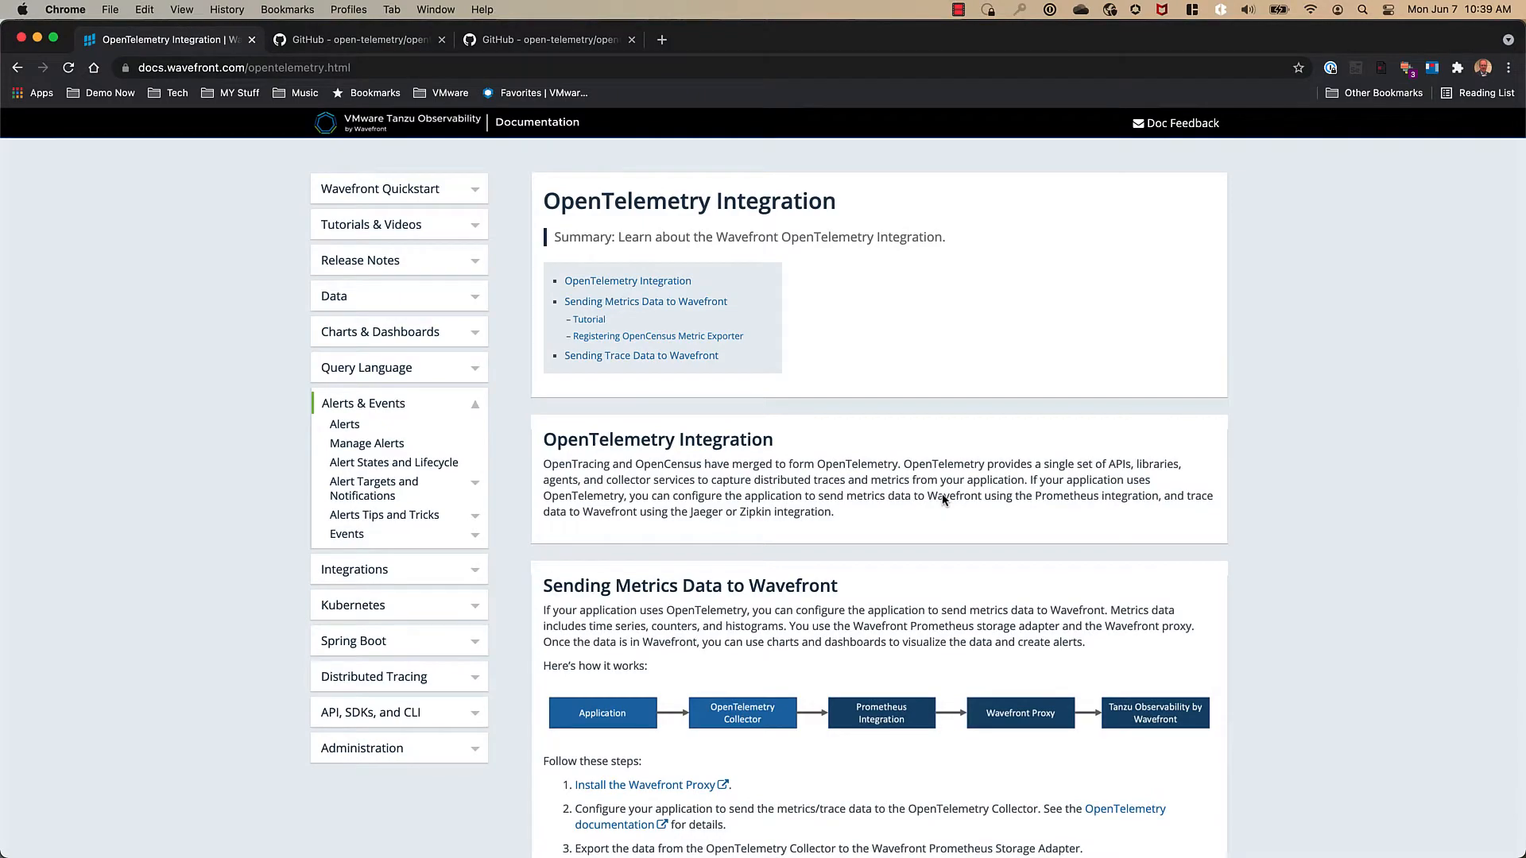
# Navigate into the exporter folder and then the tanzuobservabilityexporter folder of collector-contrib
pyautogui.scroll(-3)
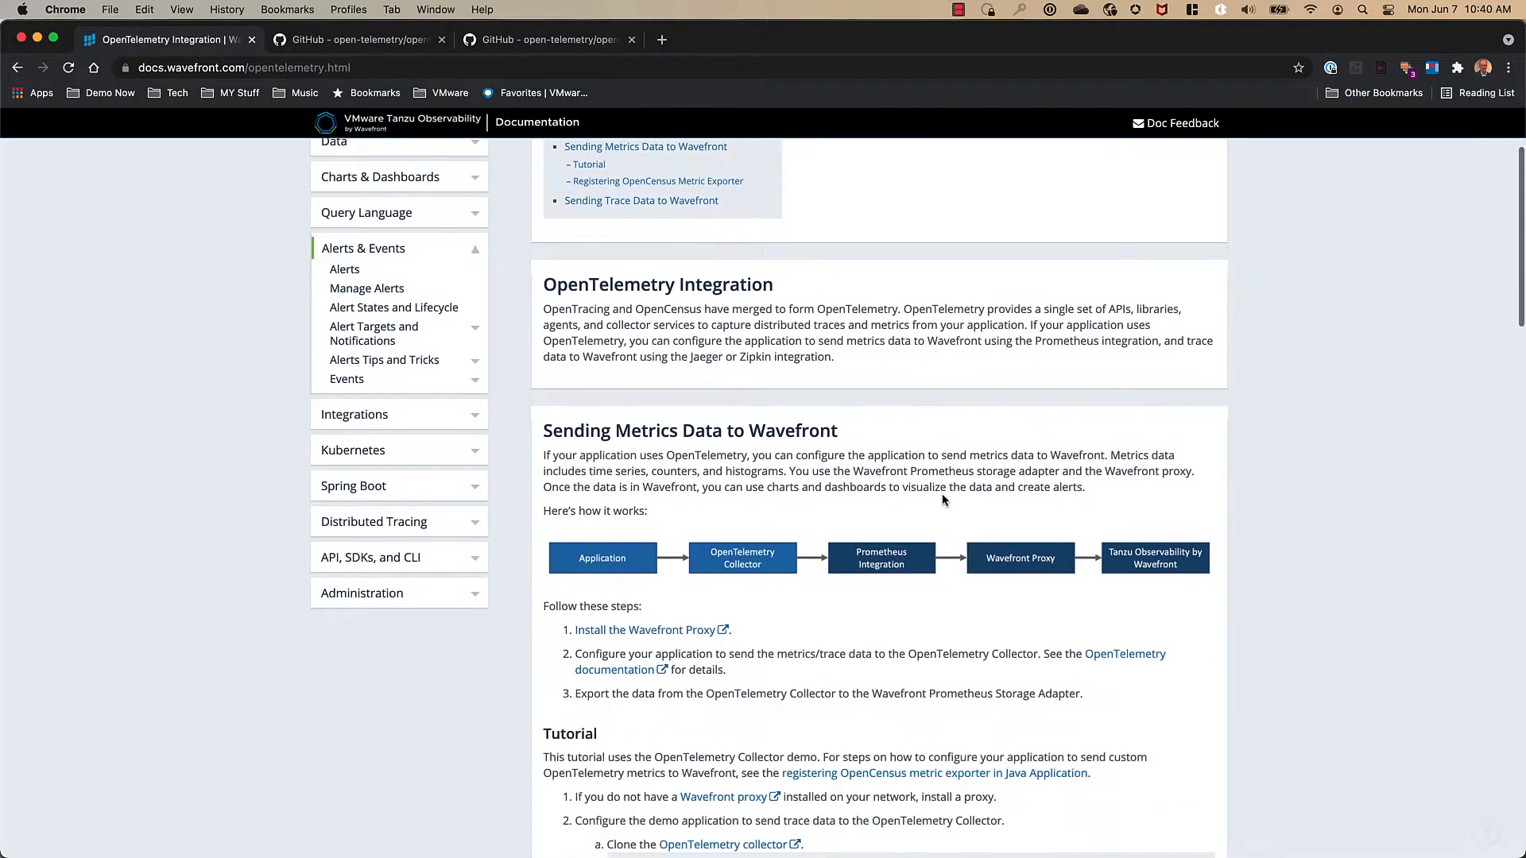
pyautogui.scroll(-3)
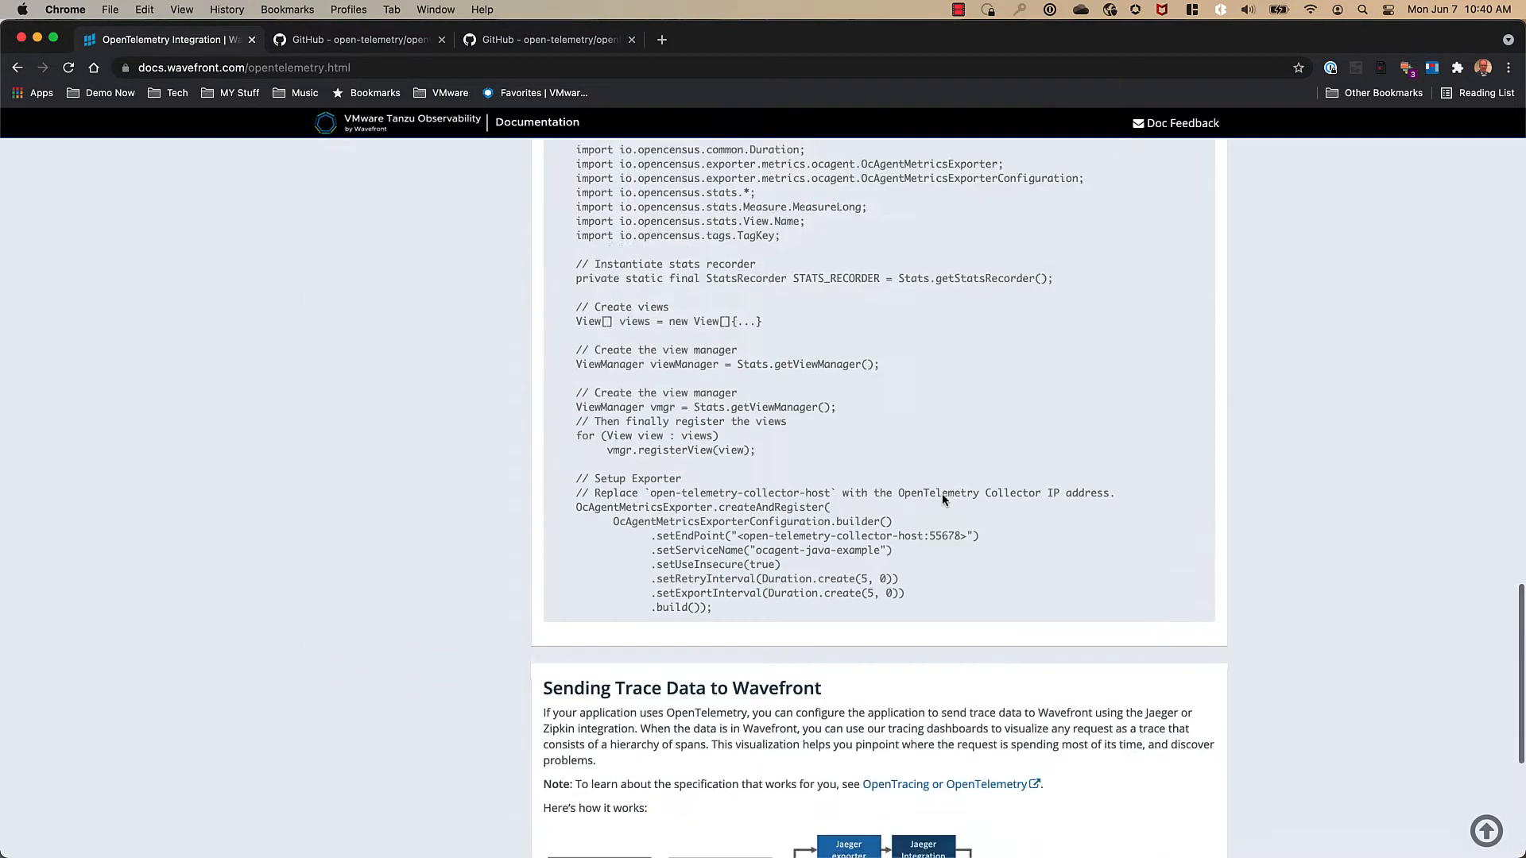
pyautogui.scroll(-3)
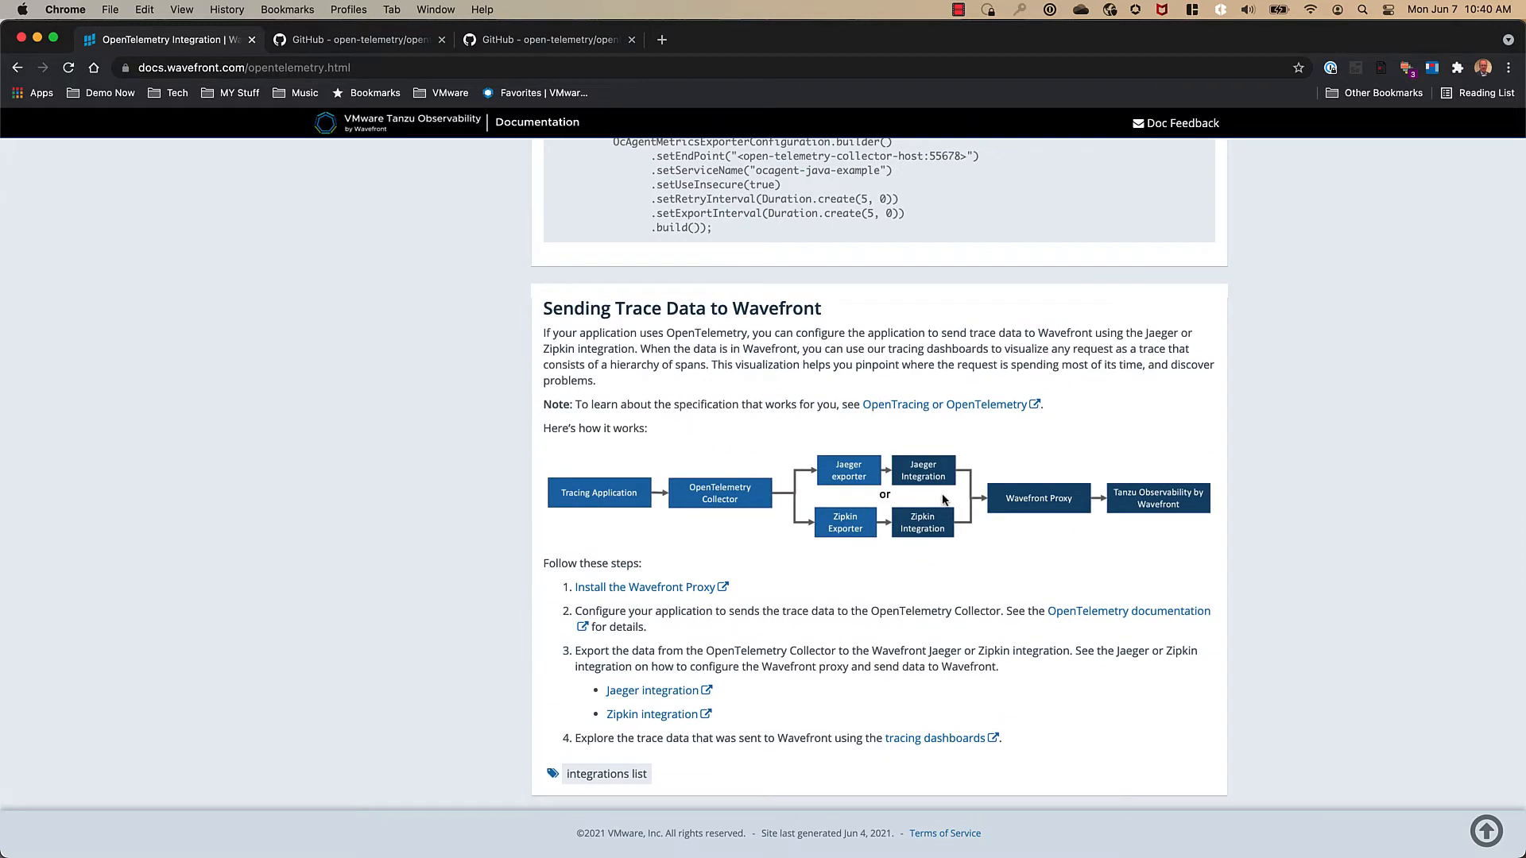
pyautogui.moveTo(942, 589)
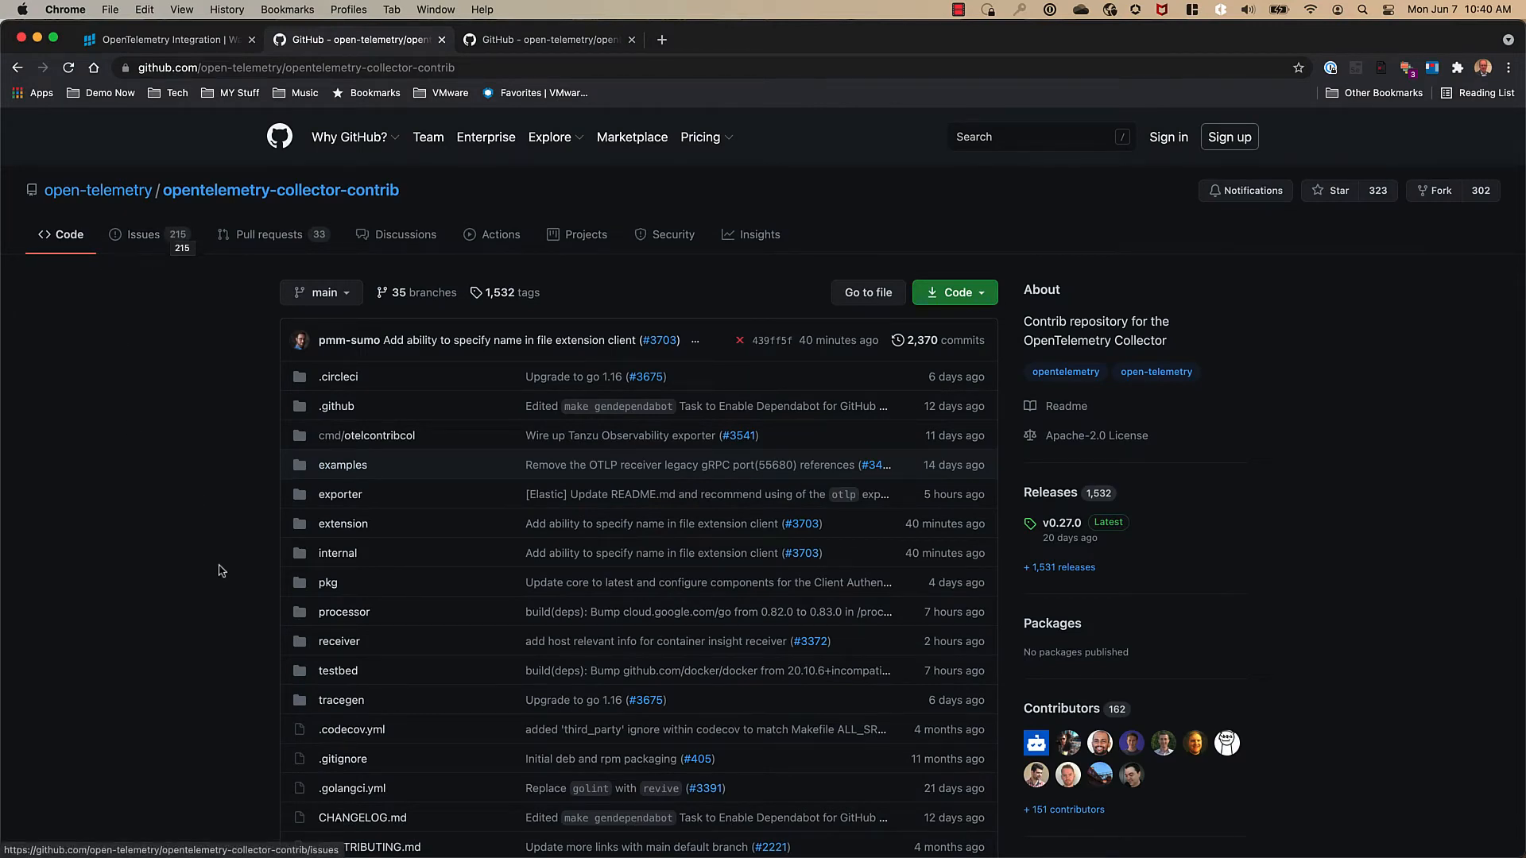
pyautogui.moveTo(332, 499)
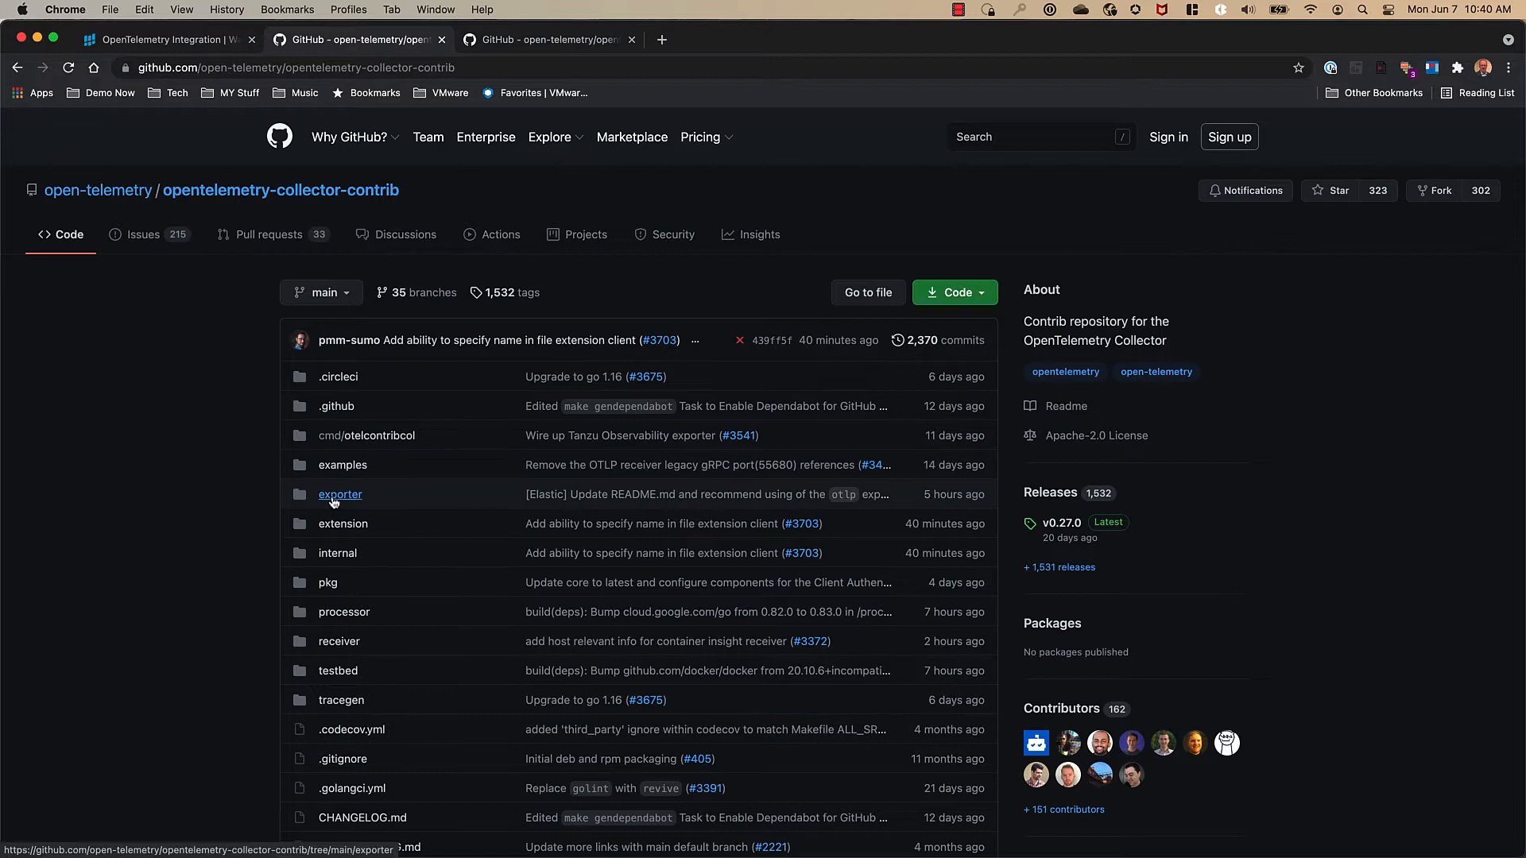
pyautogui.click(340, 494)
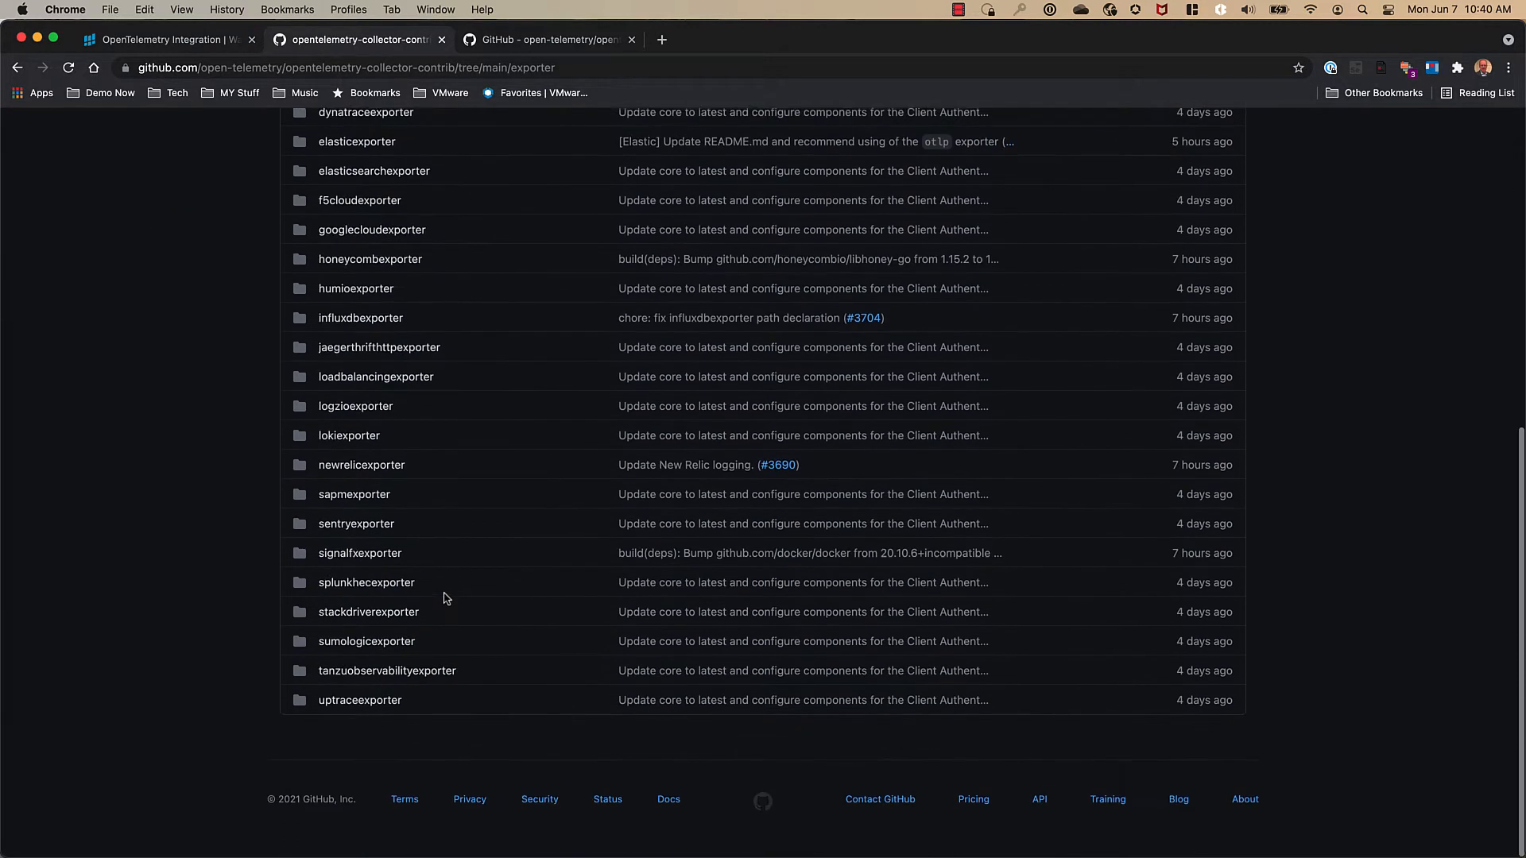
pyautogui.click(386, 671)
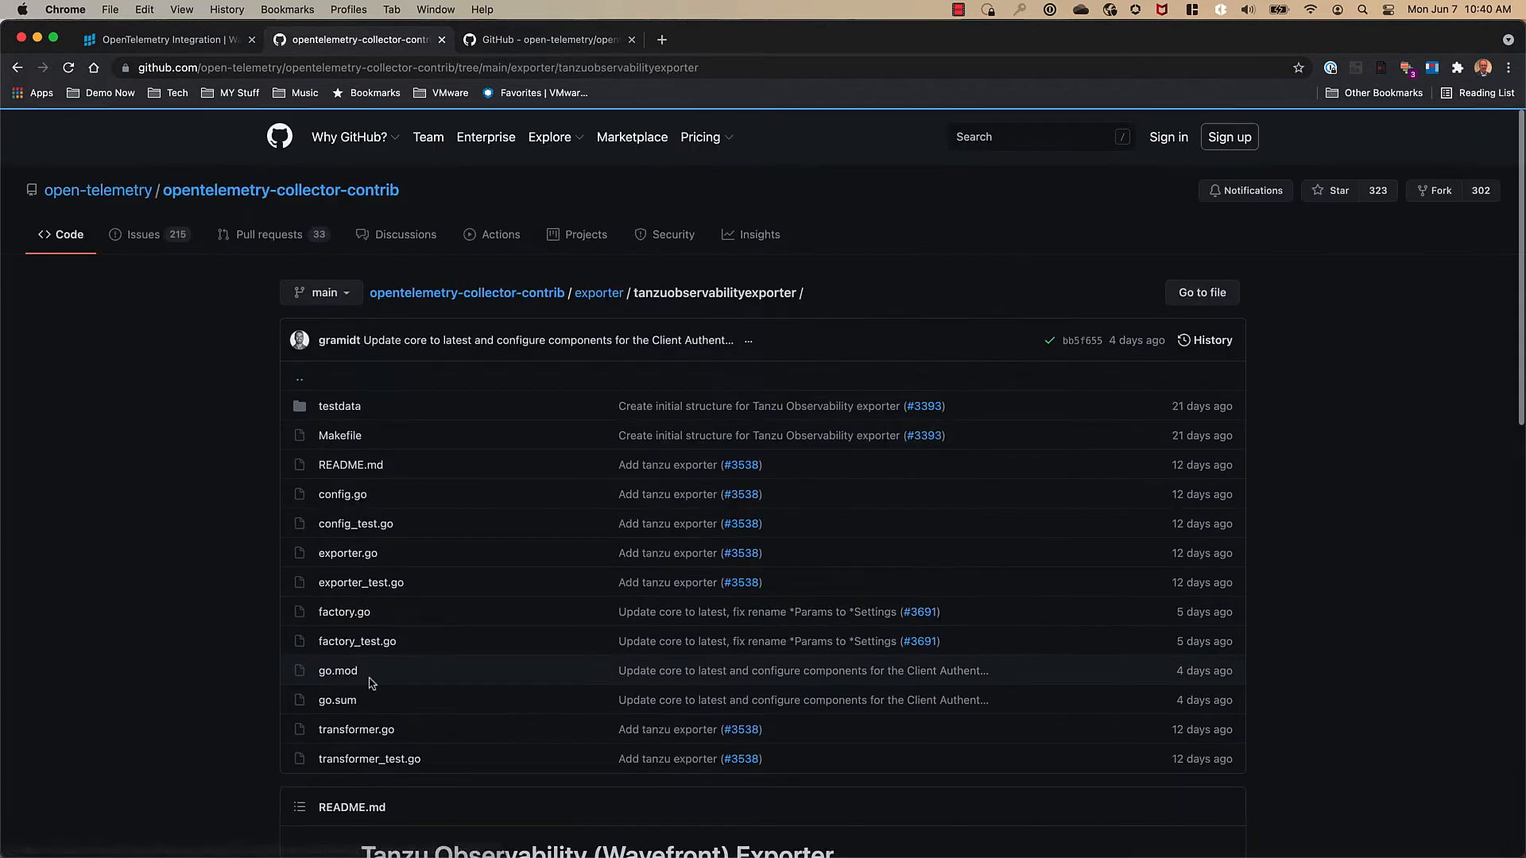
# Read down the tanzuobservabilityexporter README to its Example Configuration block
pyautogui.scroll(-3)
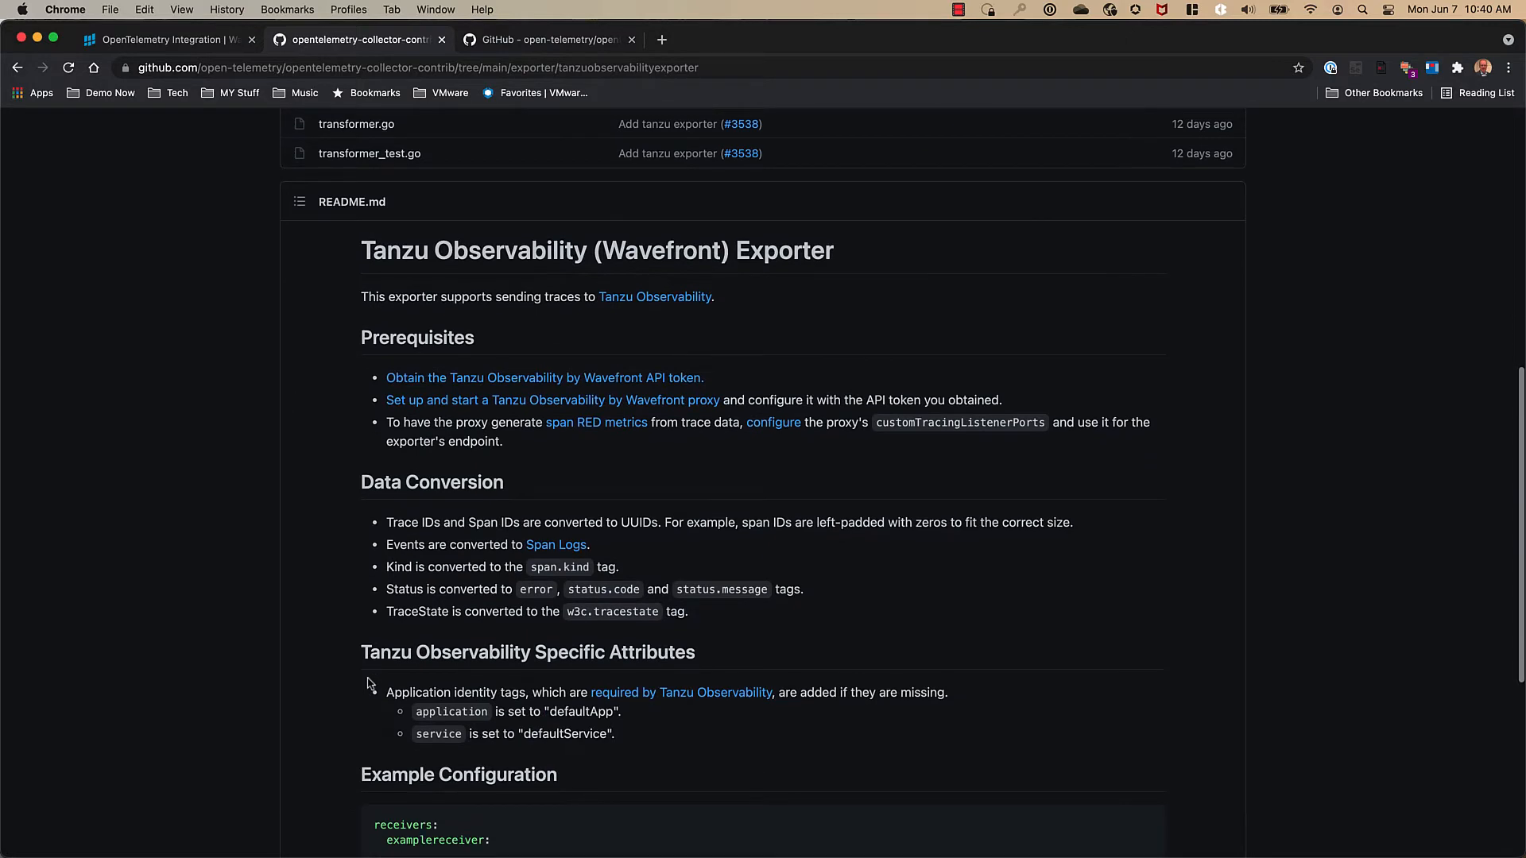
pyautogui.scroll(-3)
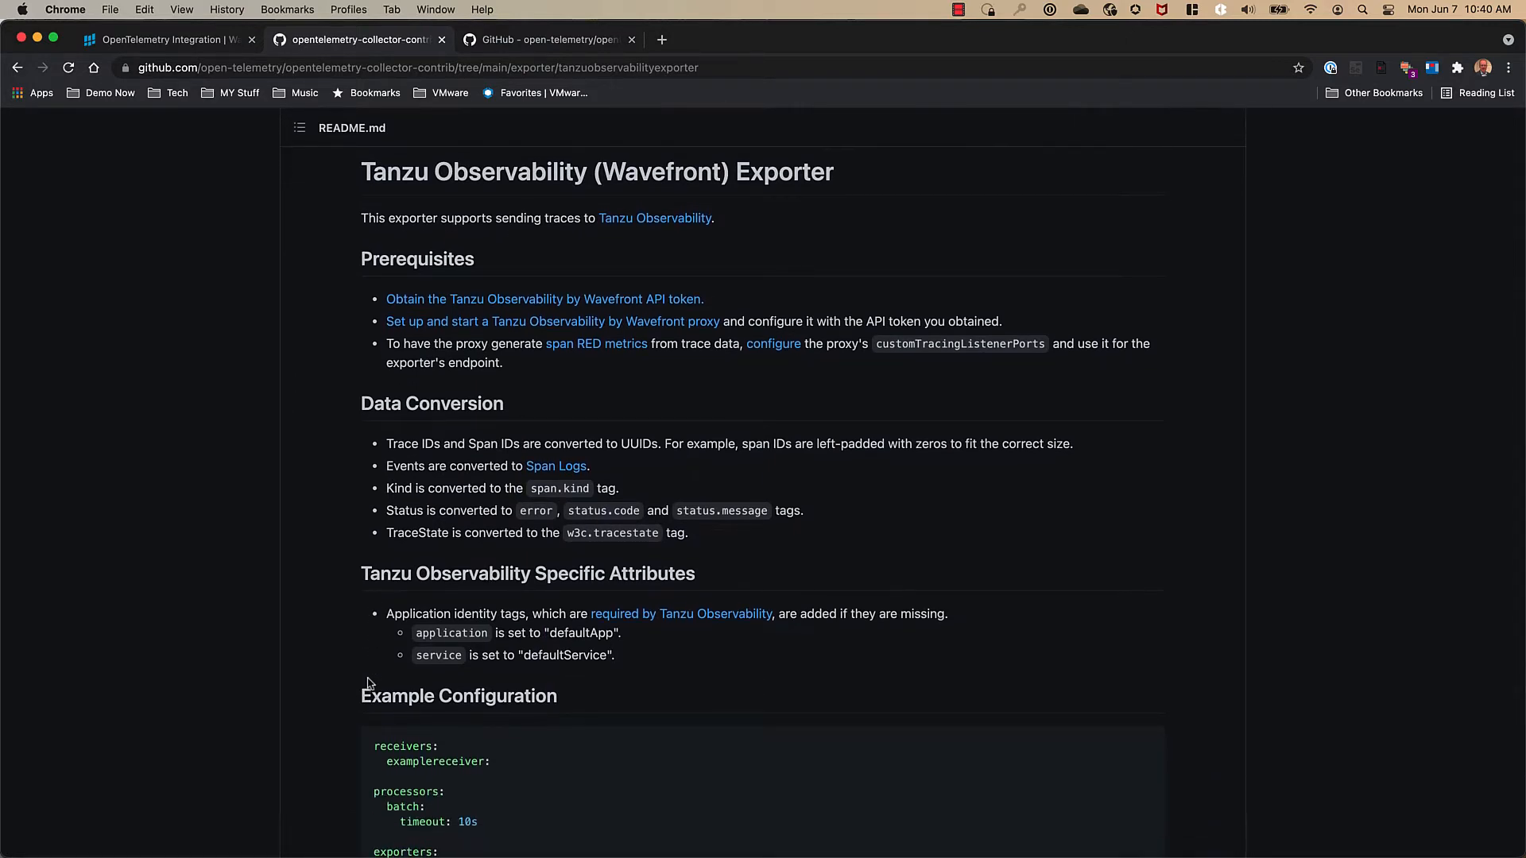
pyautogui.scroll(-3)
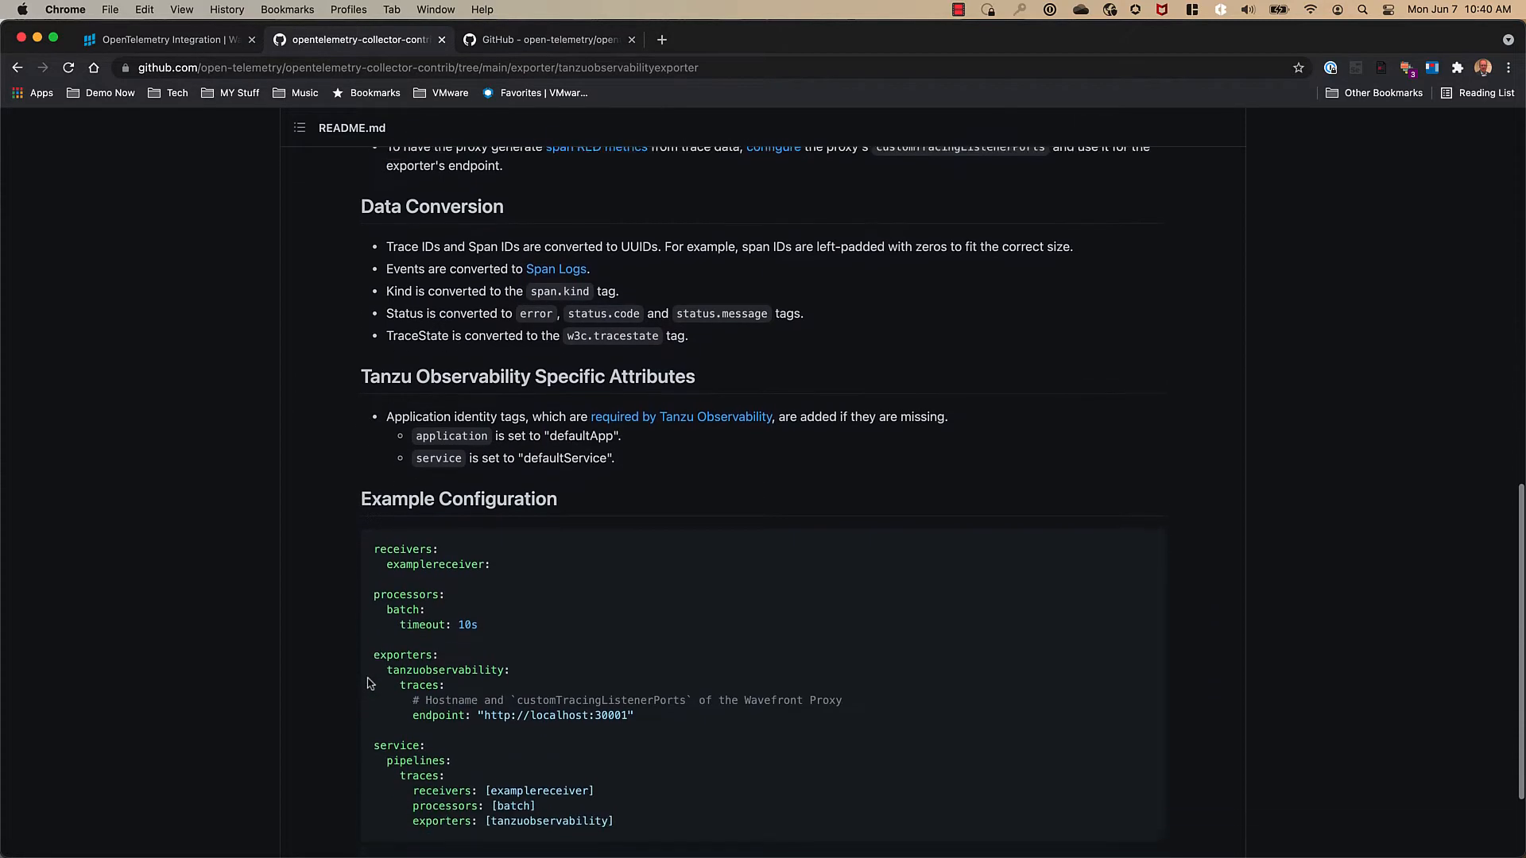
pyautogui.scroll(-3)
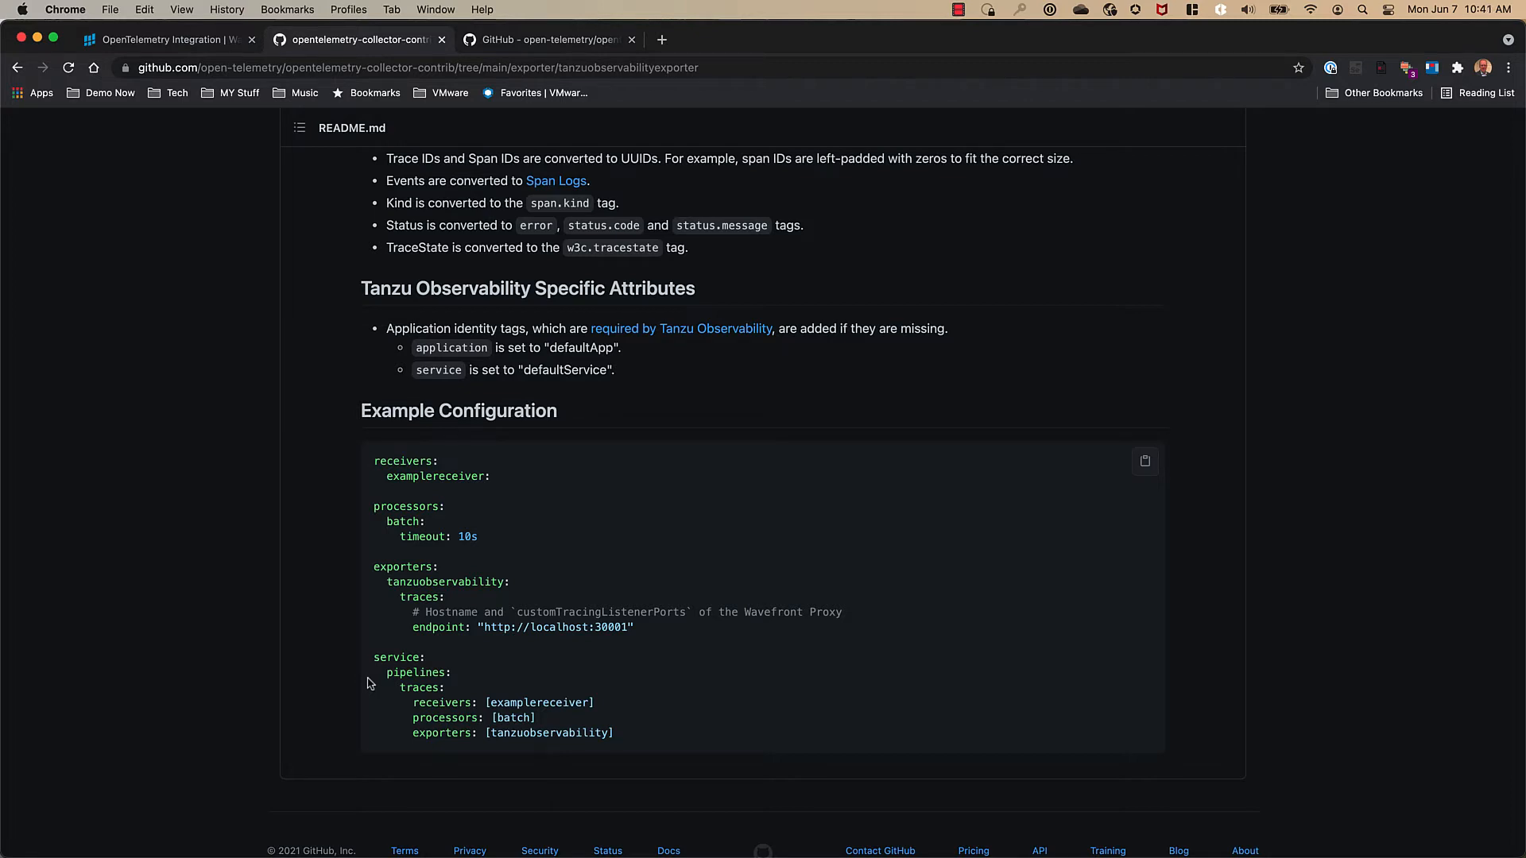
pyautogui.moveTo(429, 277)
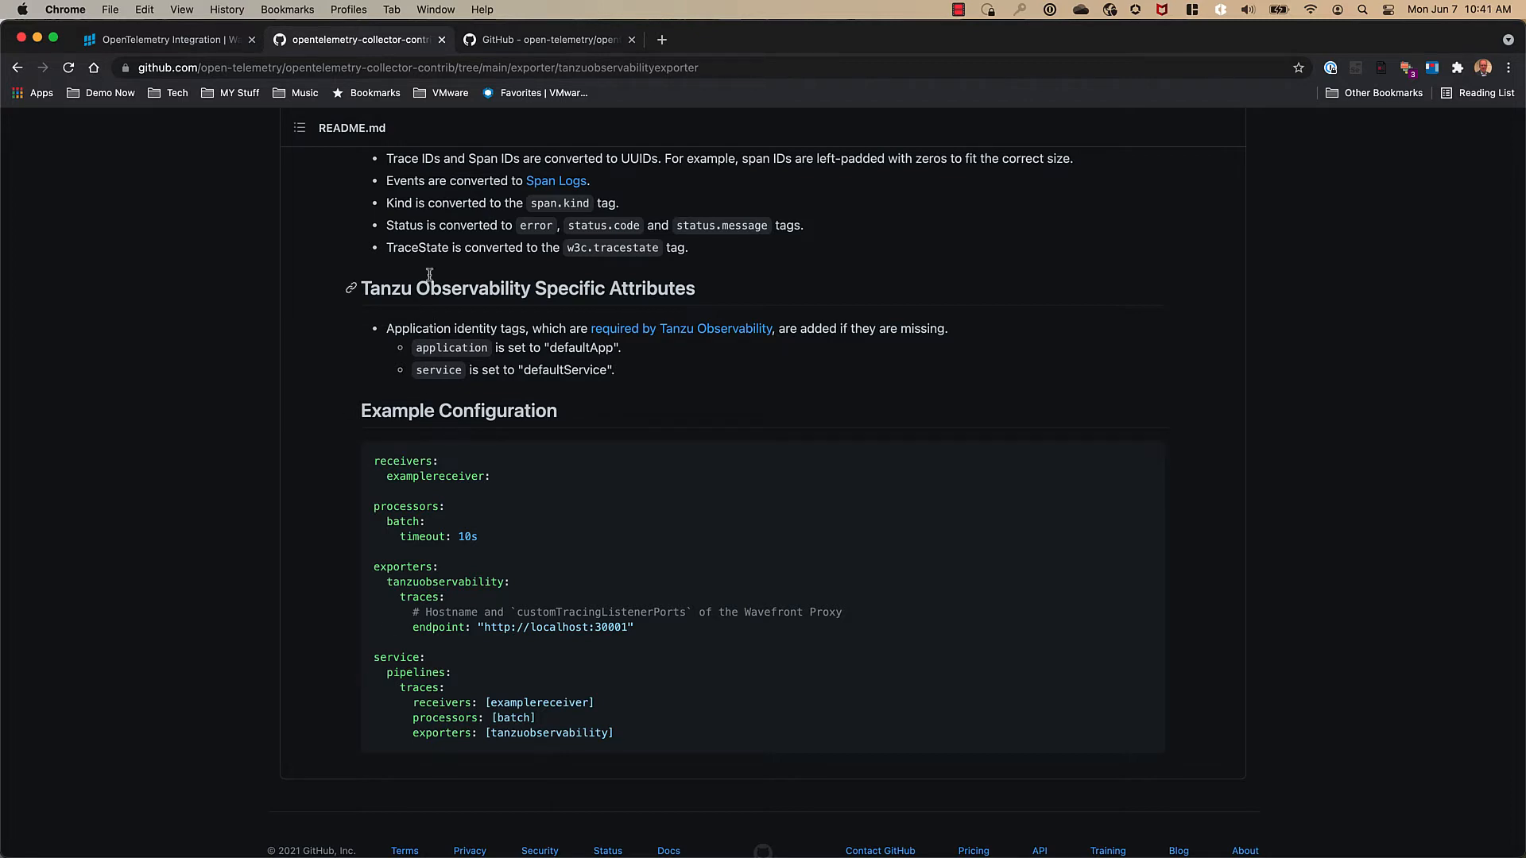
# From the repository's main page, navigate into examples and then the tracing folder
pyautogui.click(546, 40)
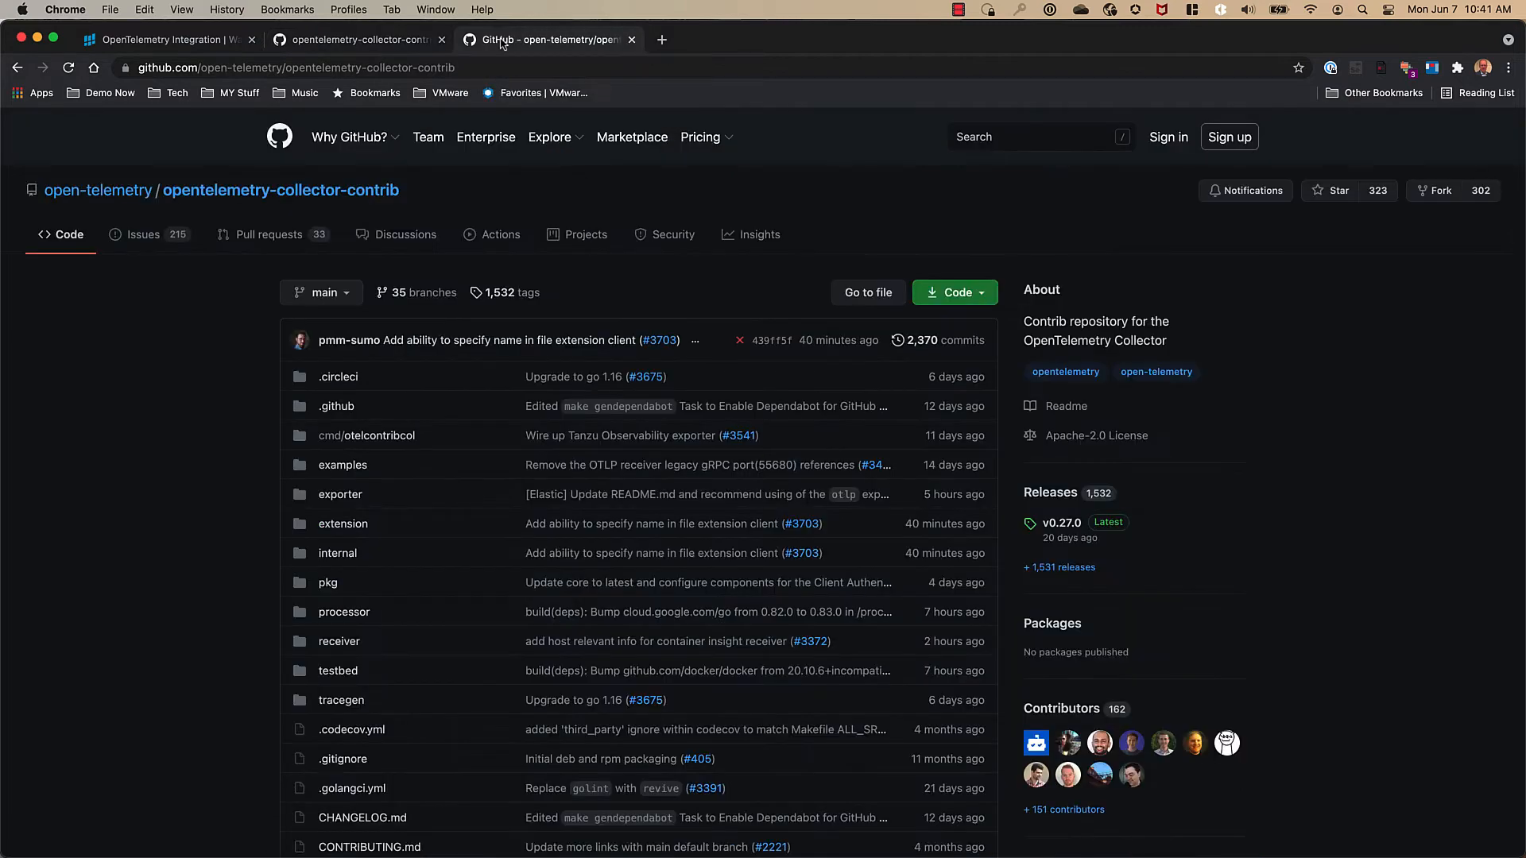
pyautogui.moveTo(109, 429)
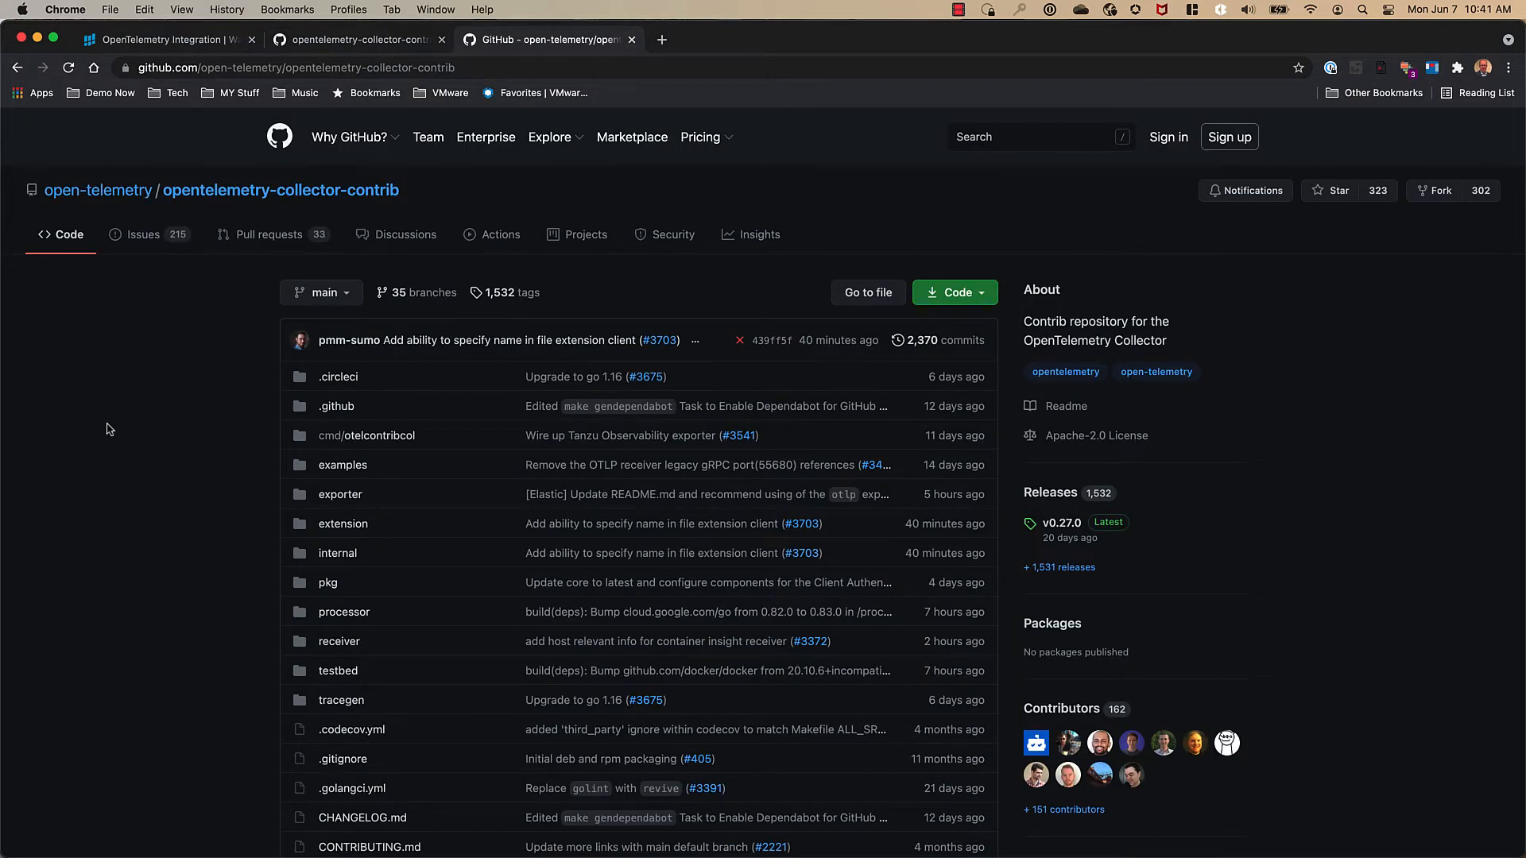
pyautogui.moveTo(327, 483)
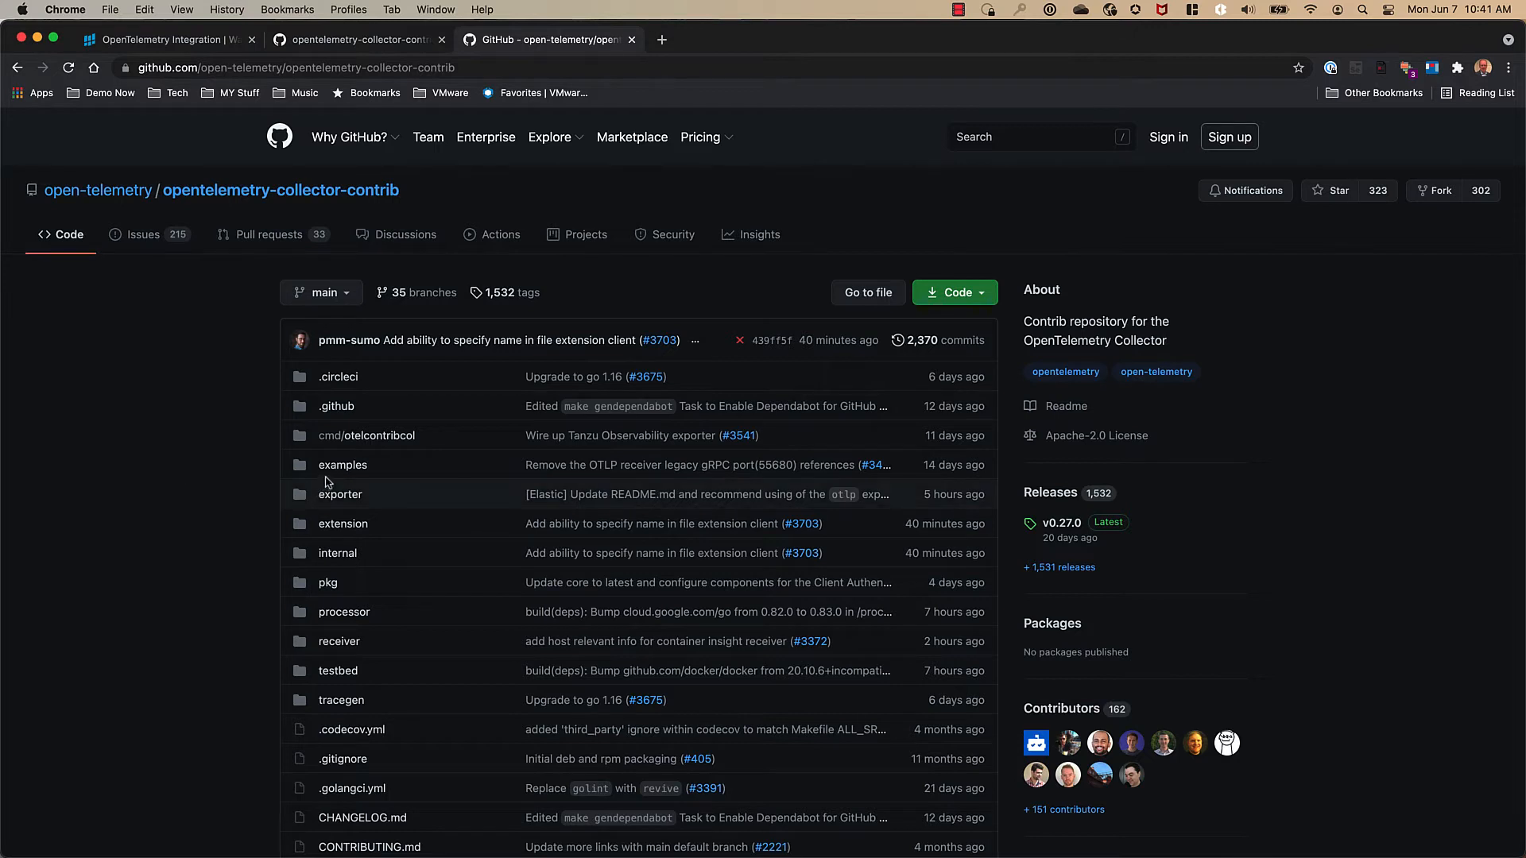
pyautogui.click(343, 464)
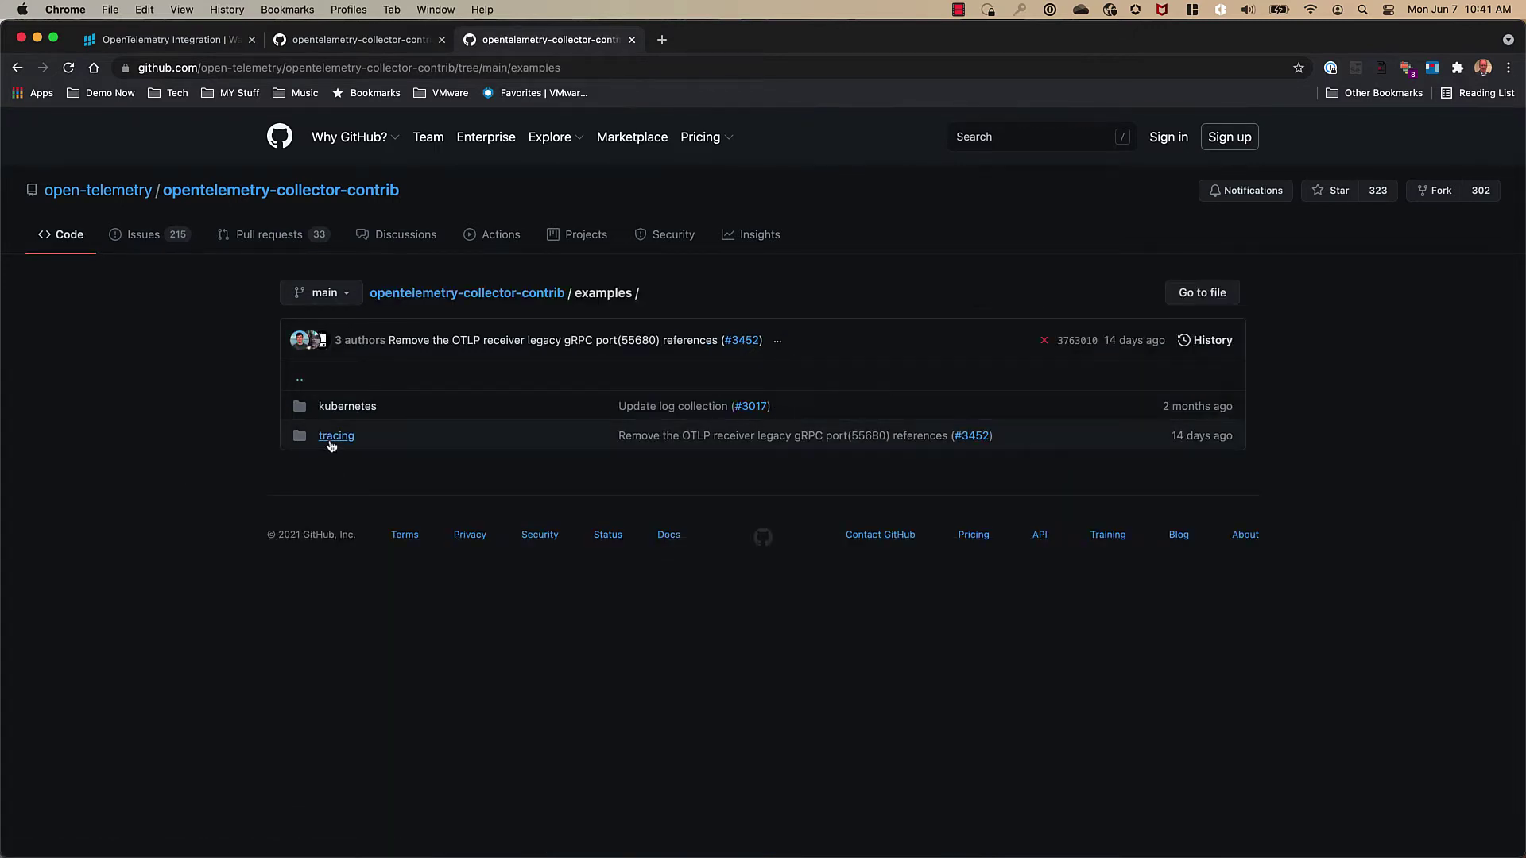
pyautogui.click(335, 435)
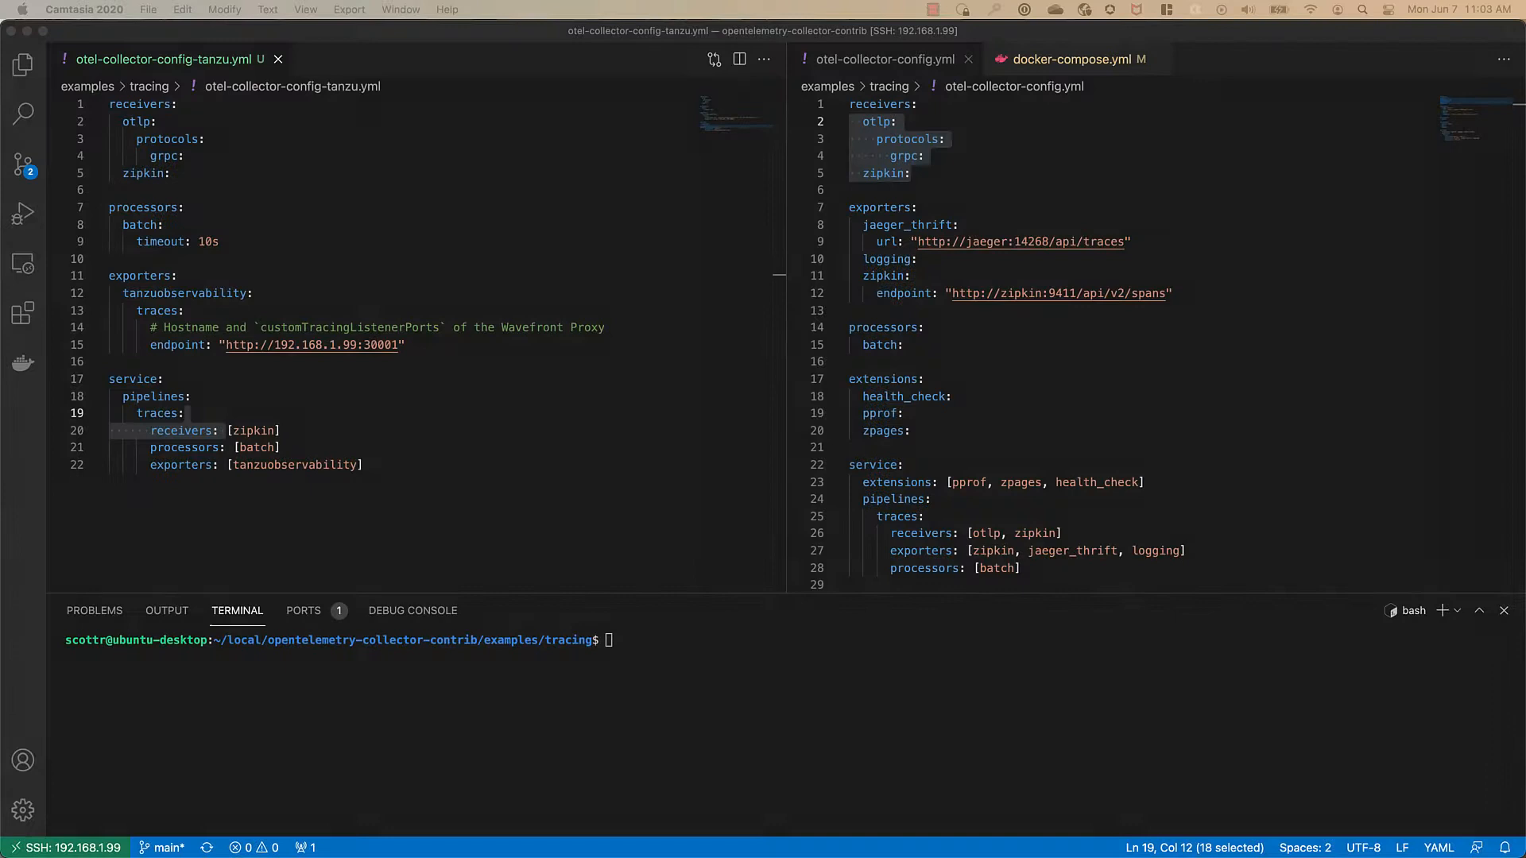
pyautogui.moveTo(905, 238)
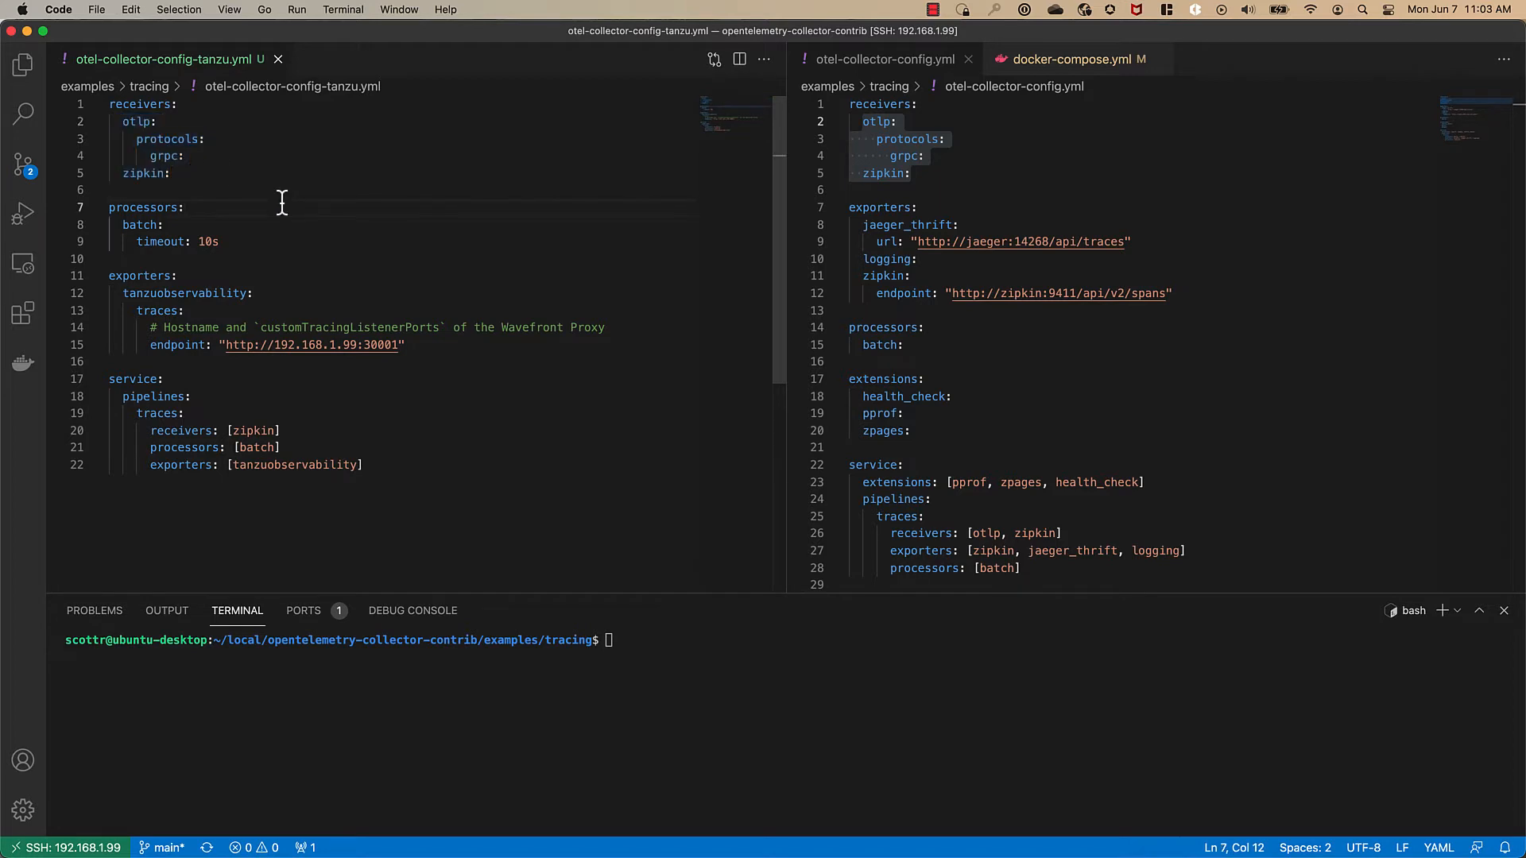
pyautogui.moveTo(938, 287)
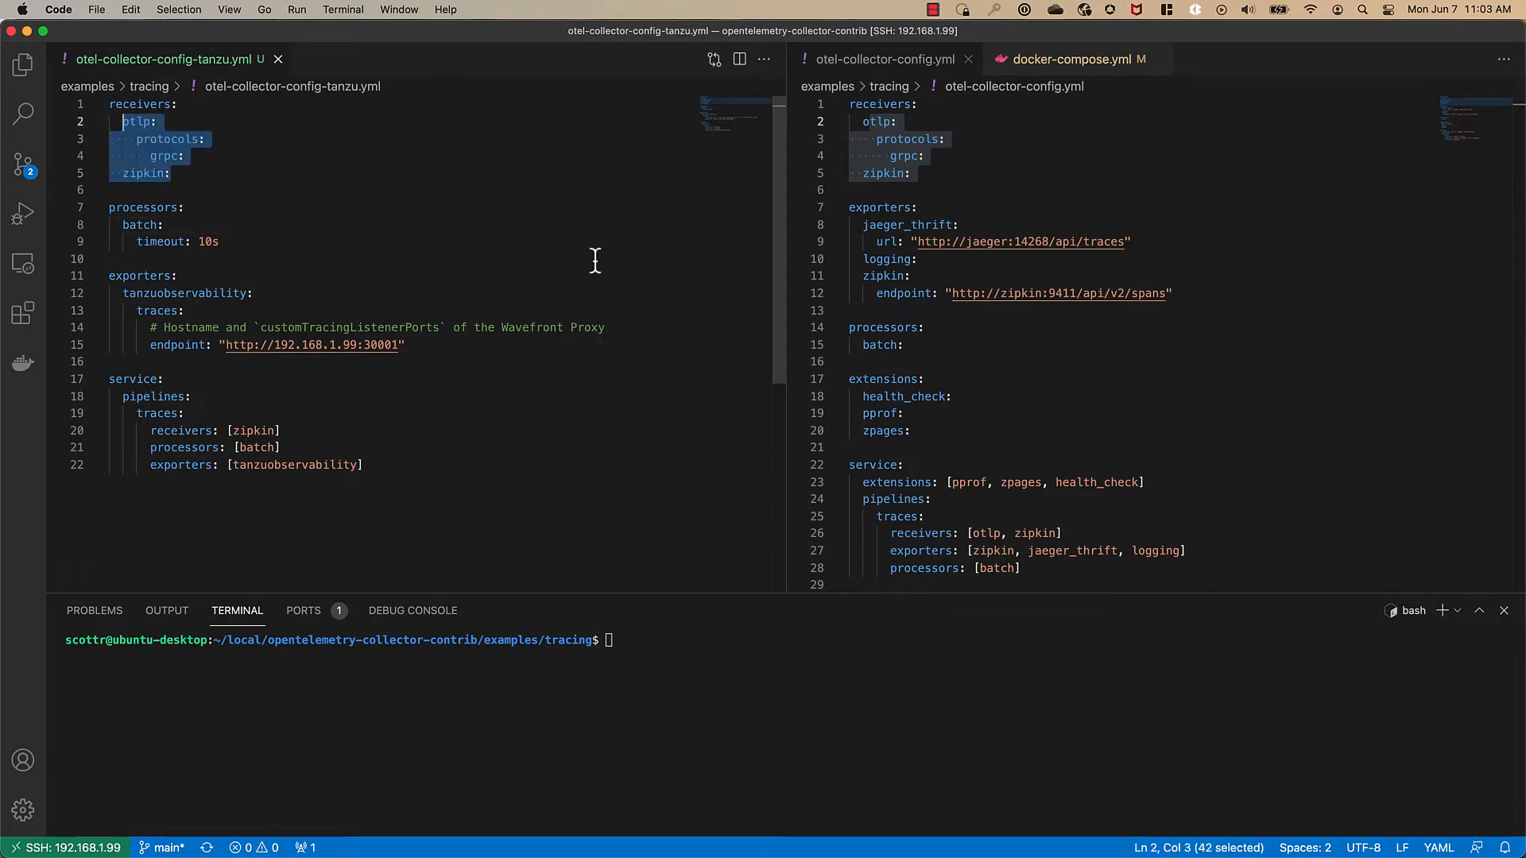
pyautogui.moveTo(894, 327)
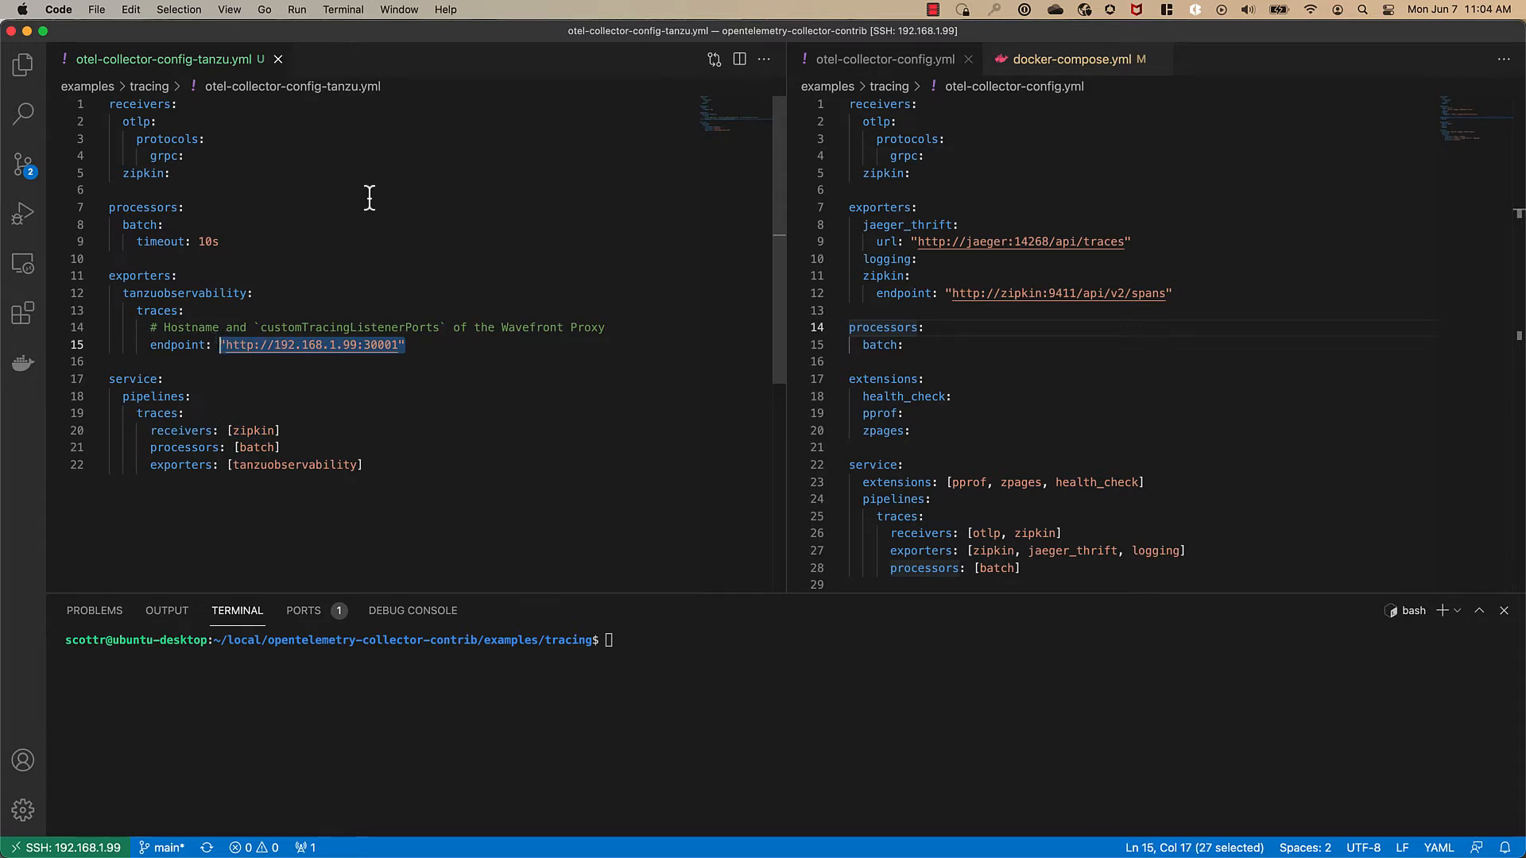
pyautogui.click(477, 382)
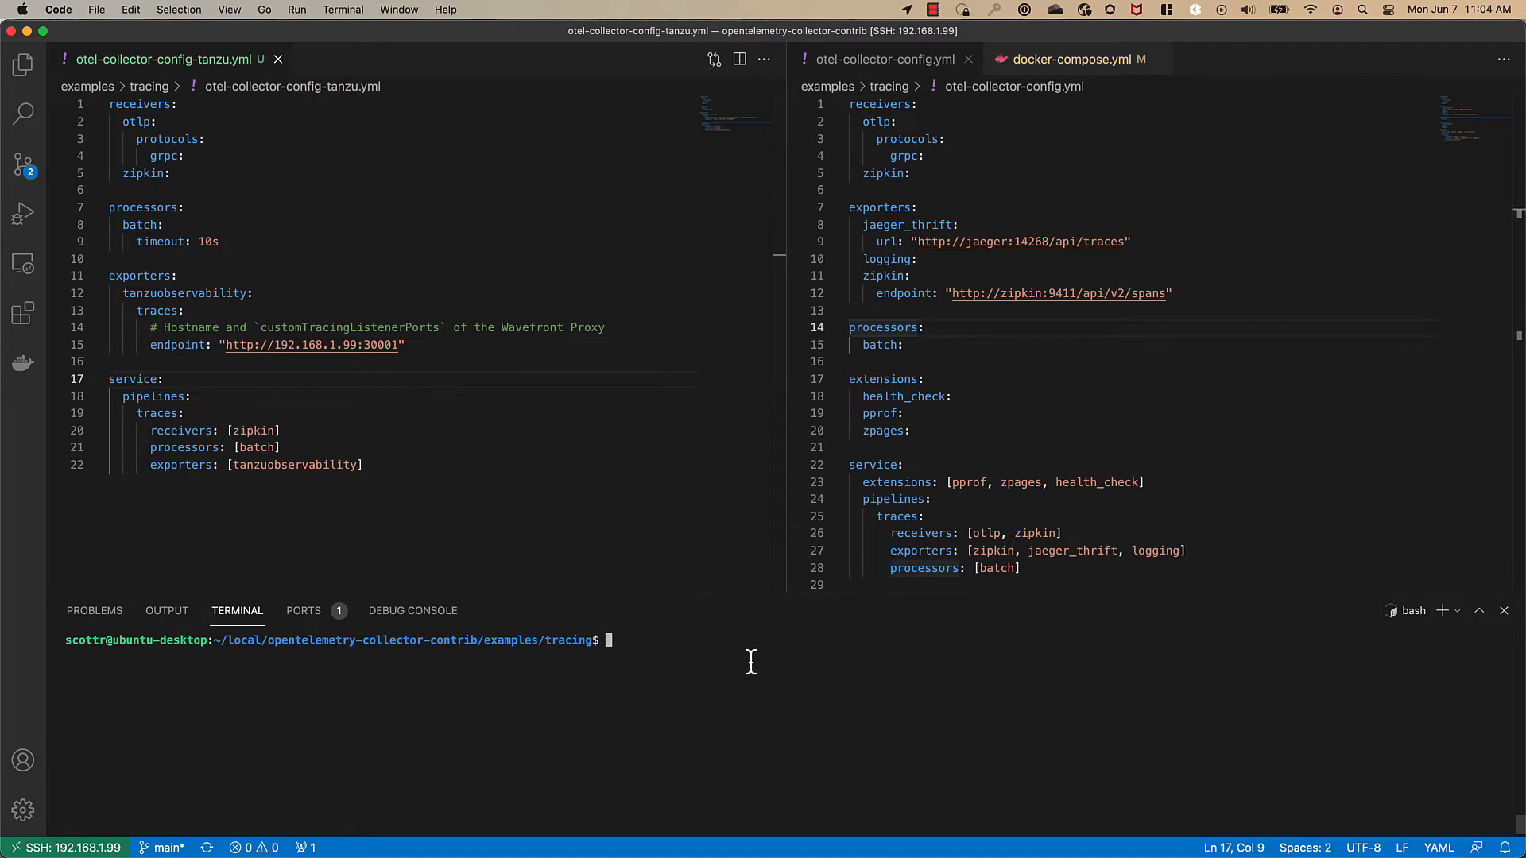
# Run docker-compose up and watch the frontend and backend services start in the terminal
pyautogui.write('docker-compose up')
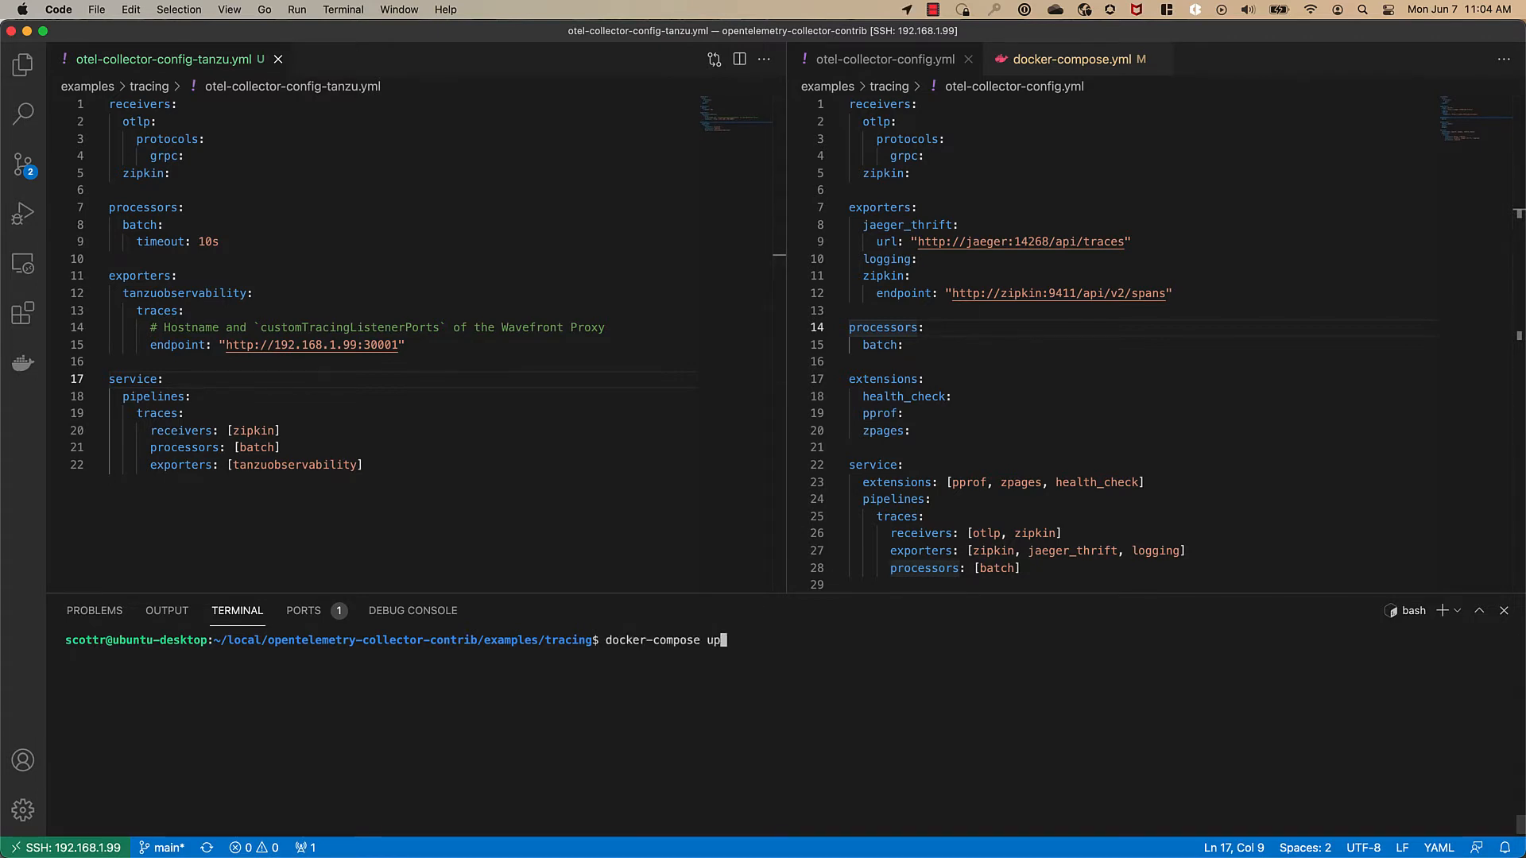
pyautogui.press('Return')
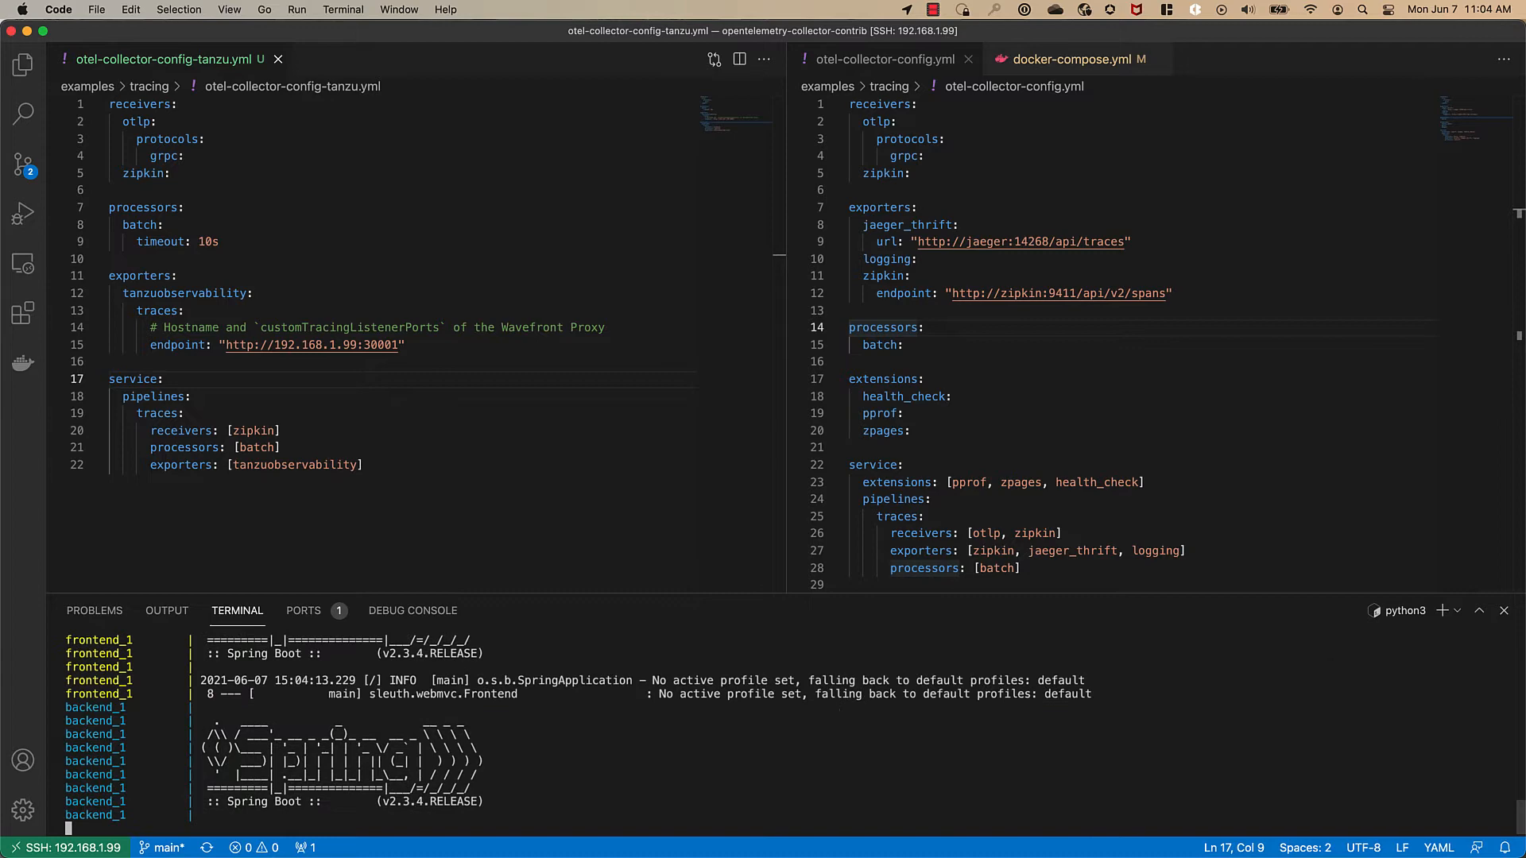
pyautogui.scroll(-3)
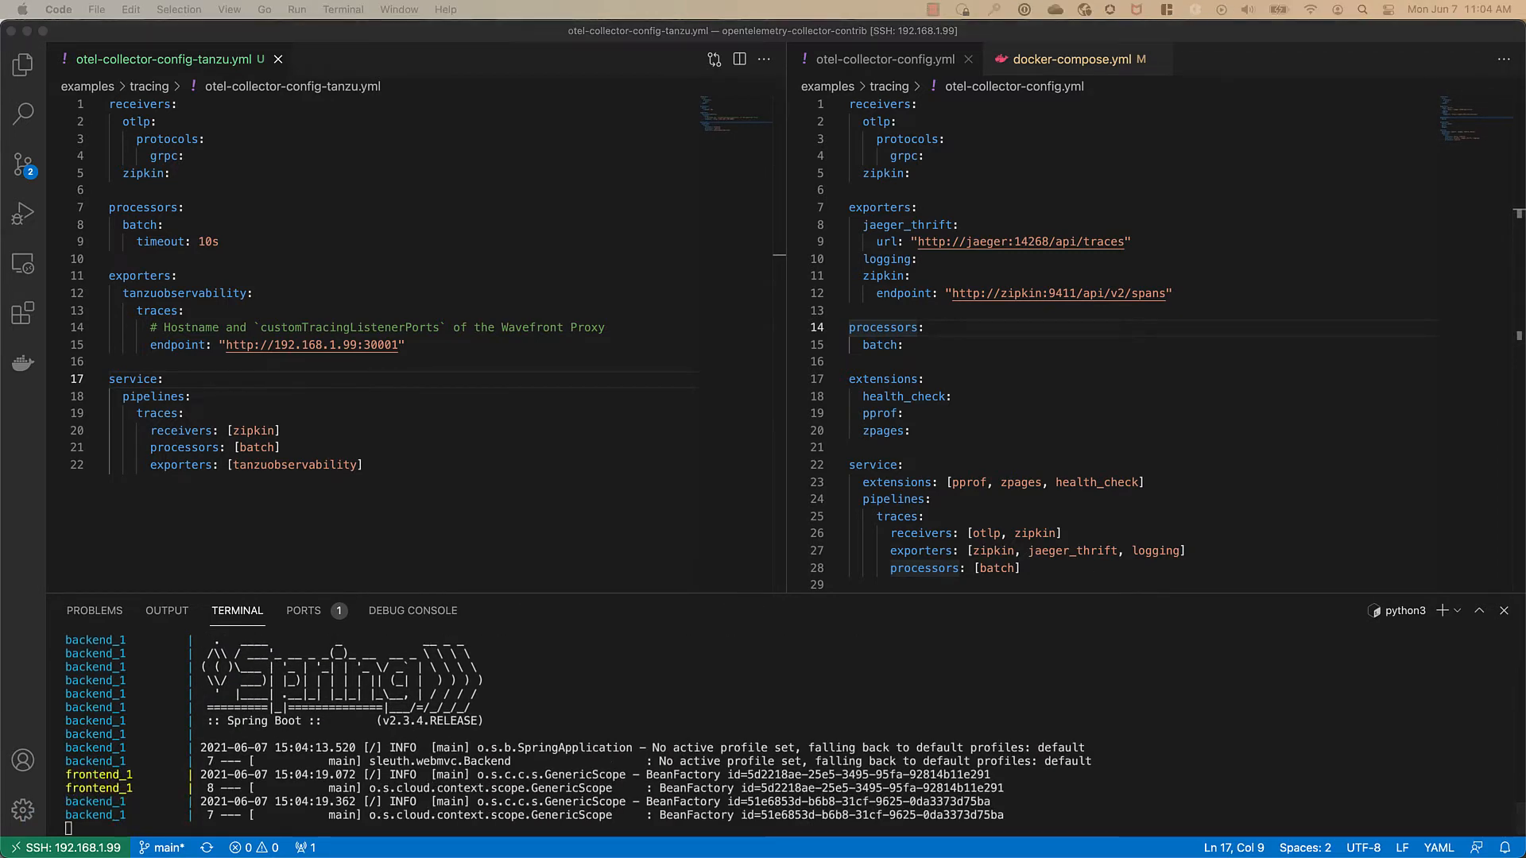
pyautogui.scroll(-3)
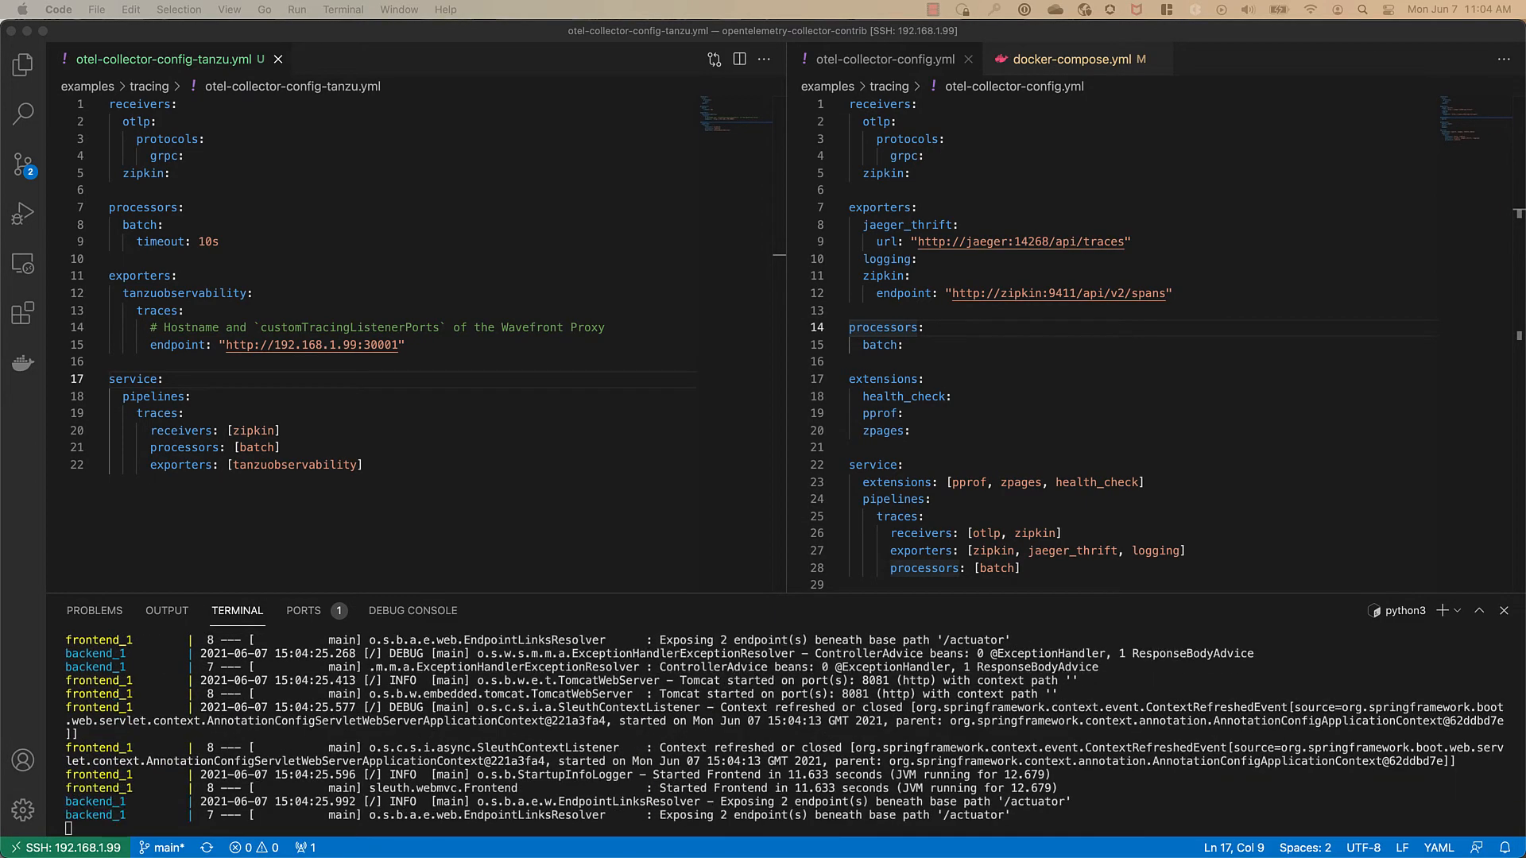
pyautogui.scroll(-3)
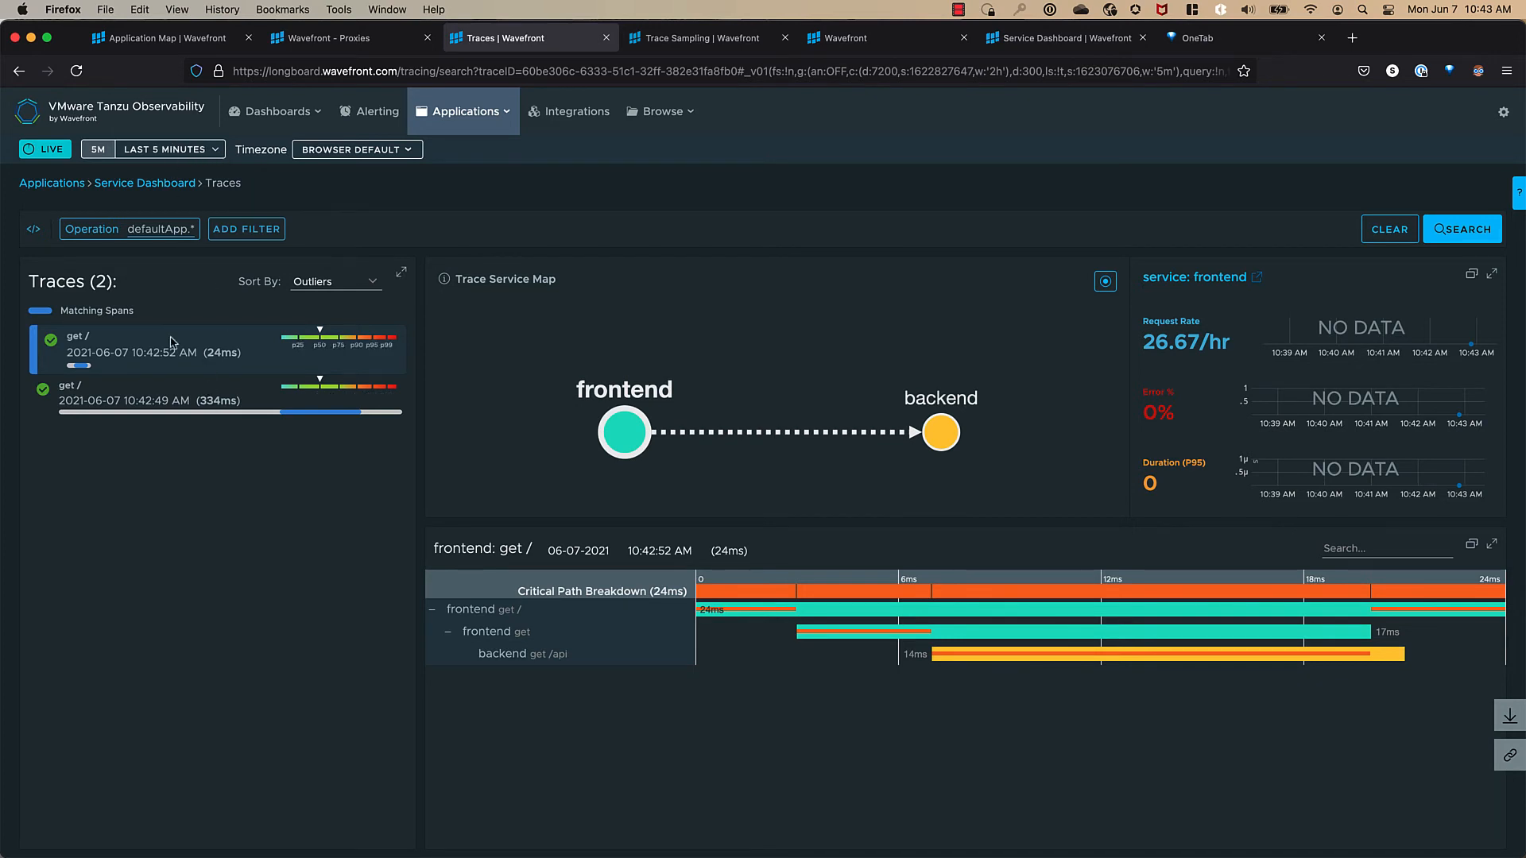
pyautogui.moveTo(261, 541)
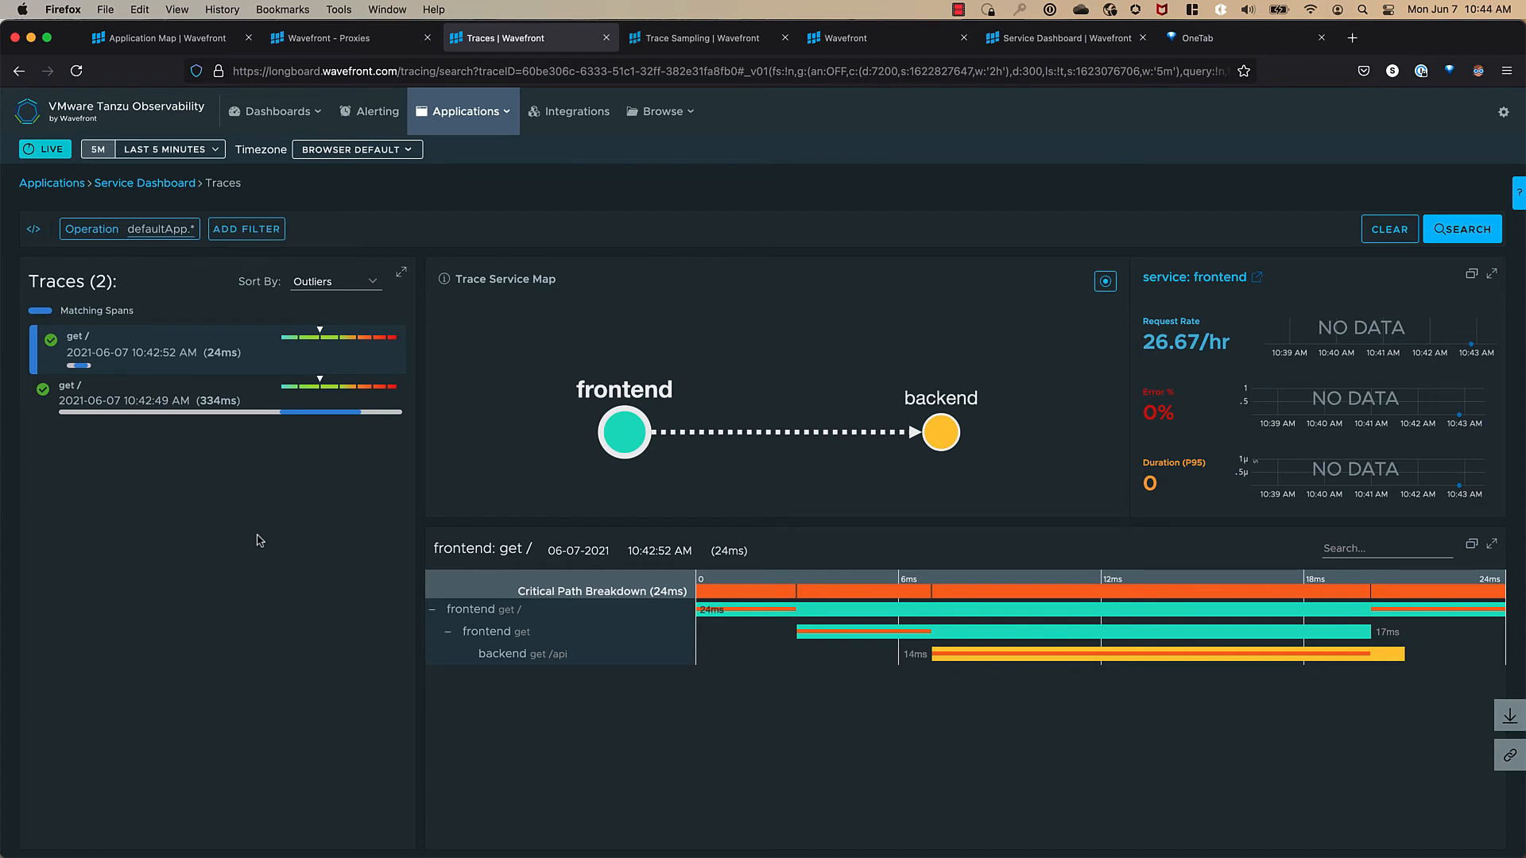
pyautogui.moveTo(556, 658)
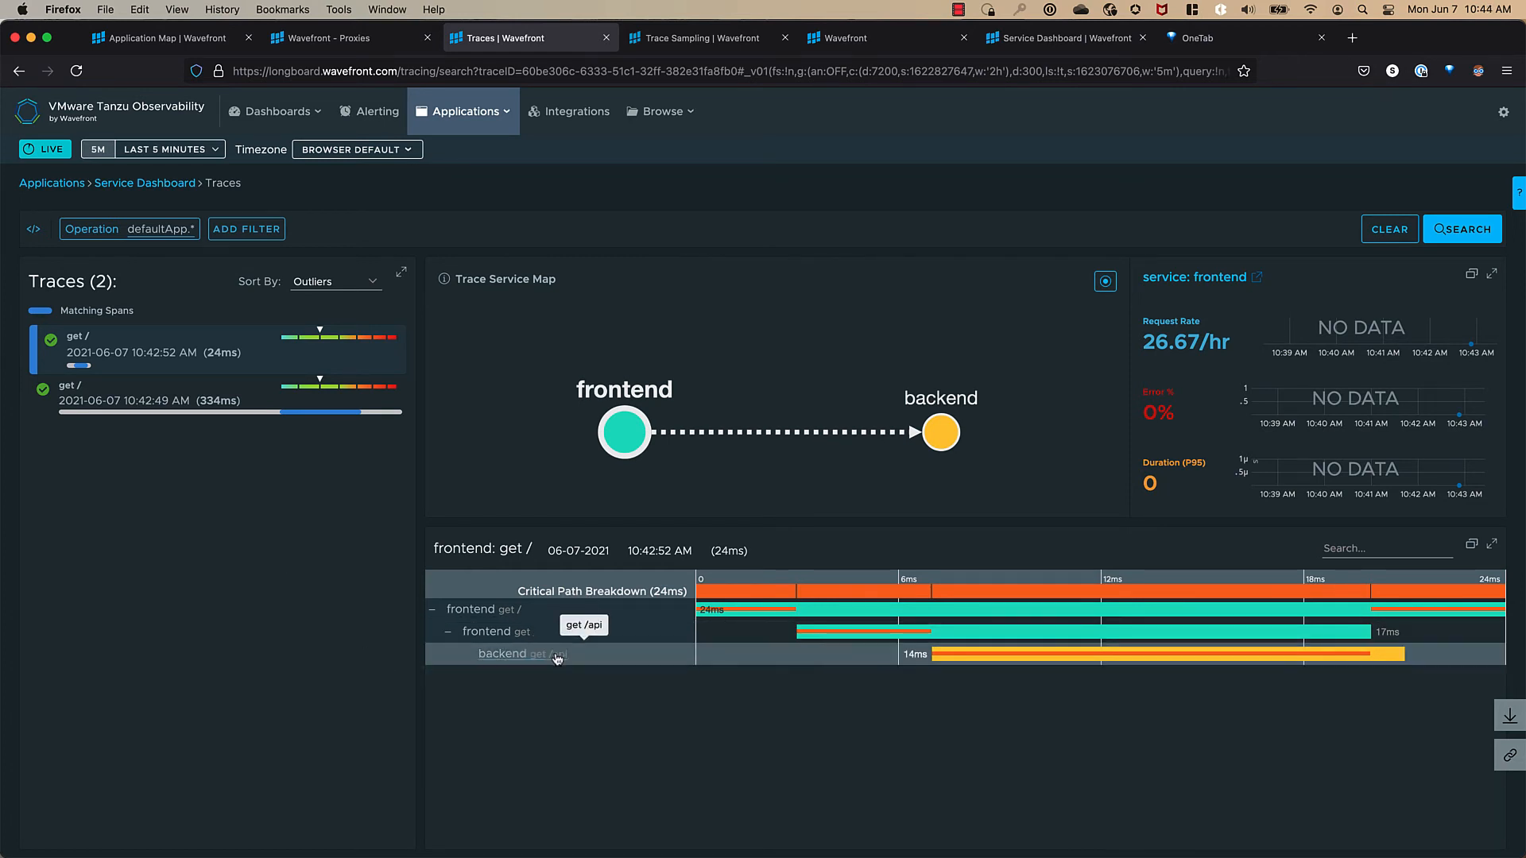
pyautogui.click(496, 631)
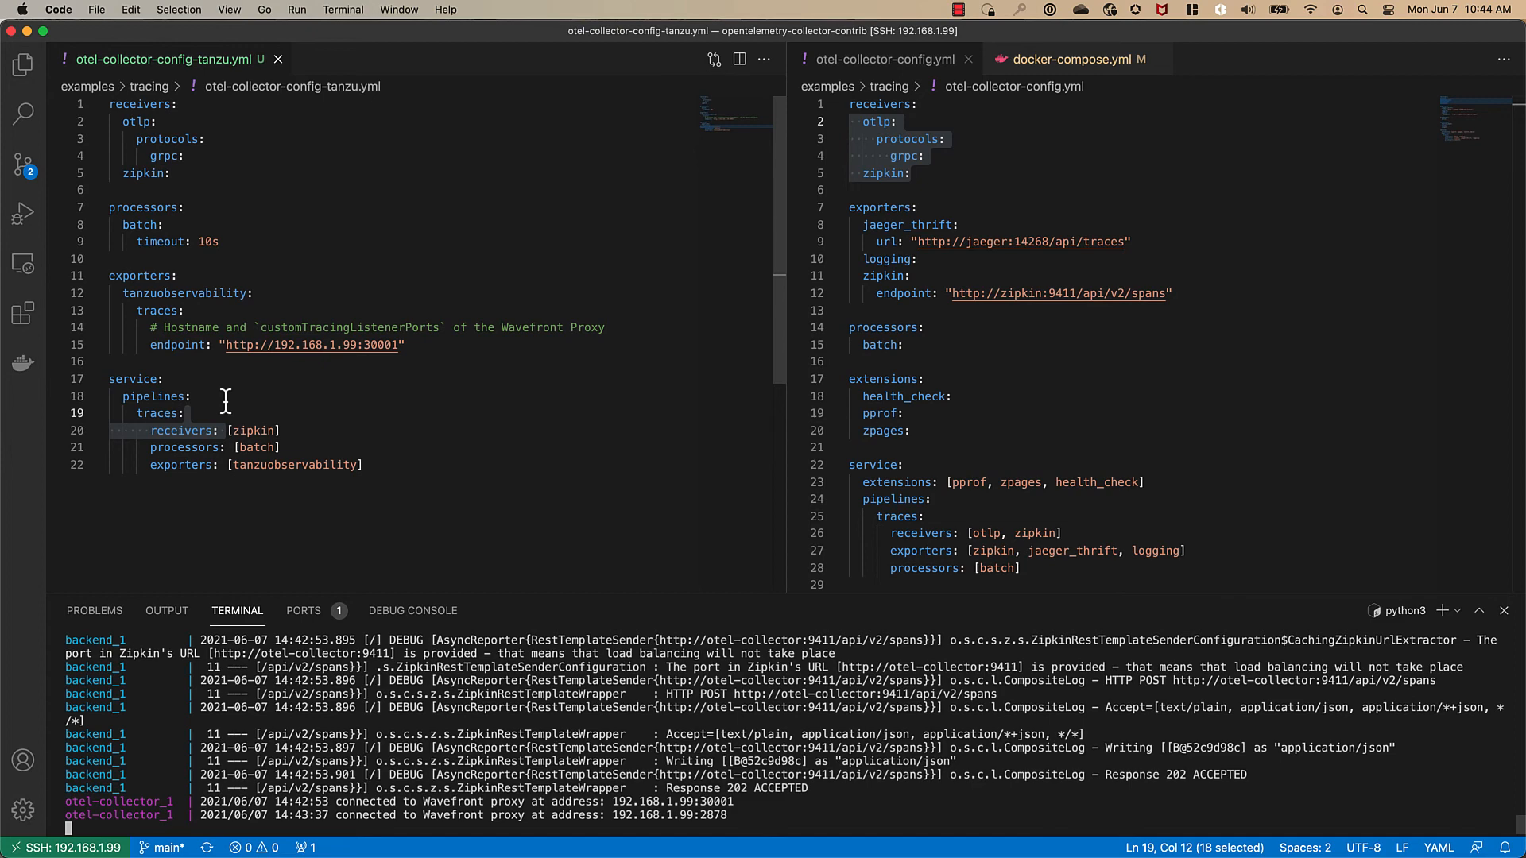
pyautogui.moveTo(239, 363)
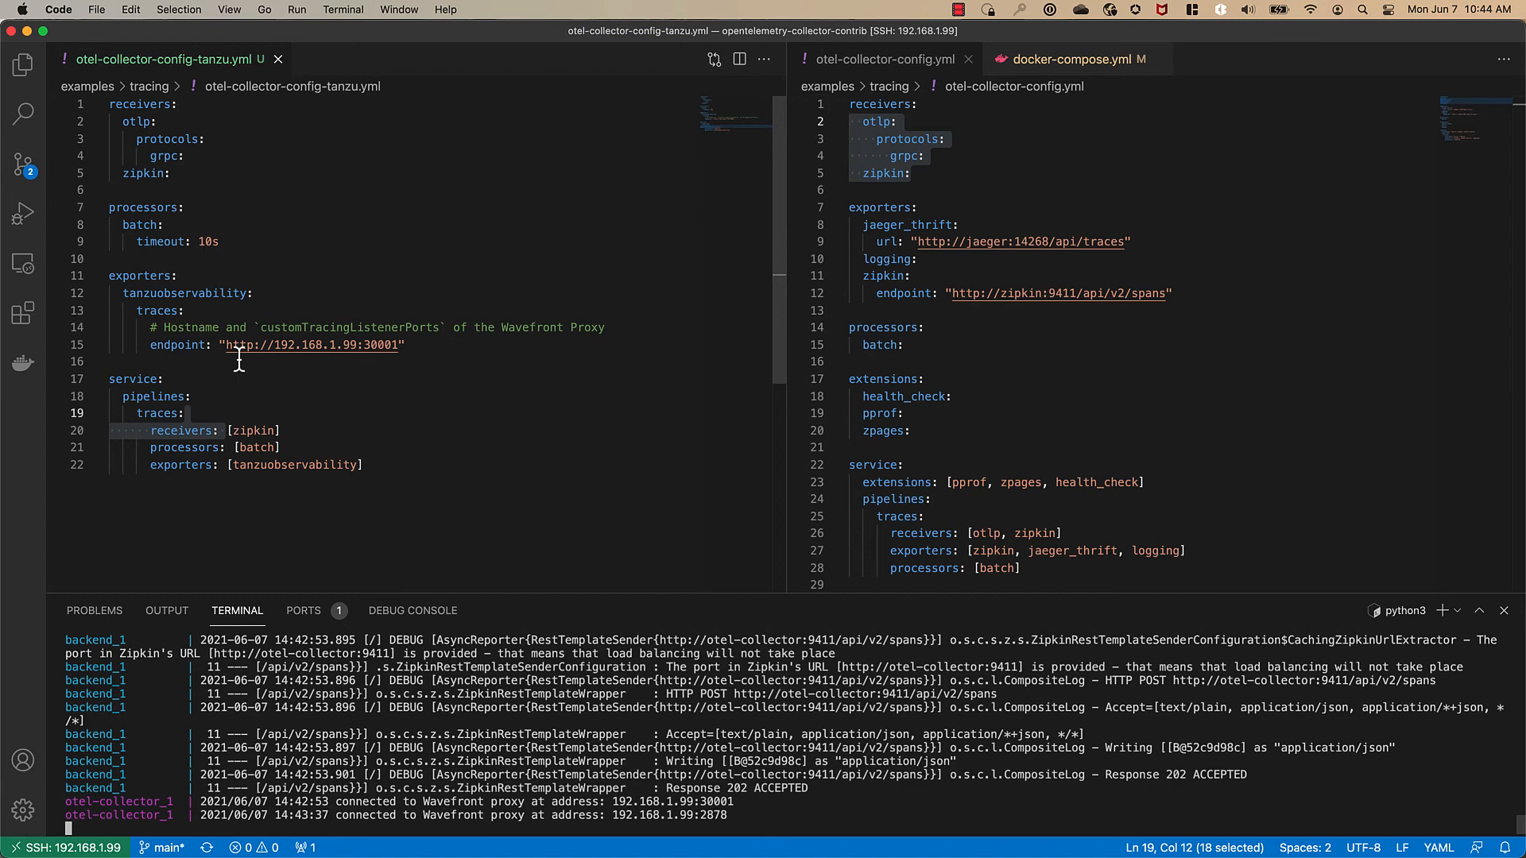
pyautogui.moveTo(238, 347)
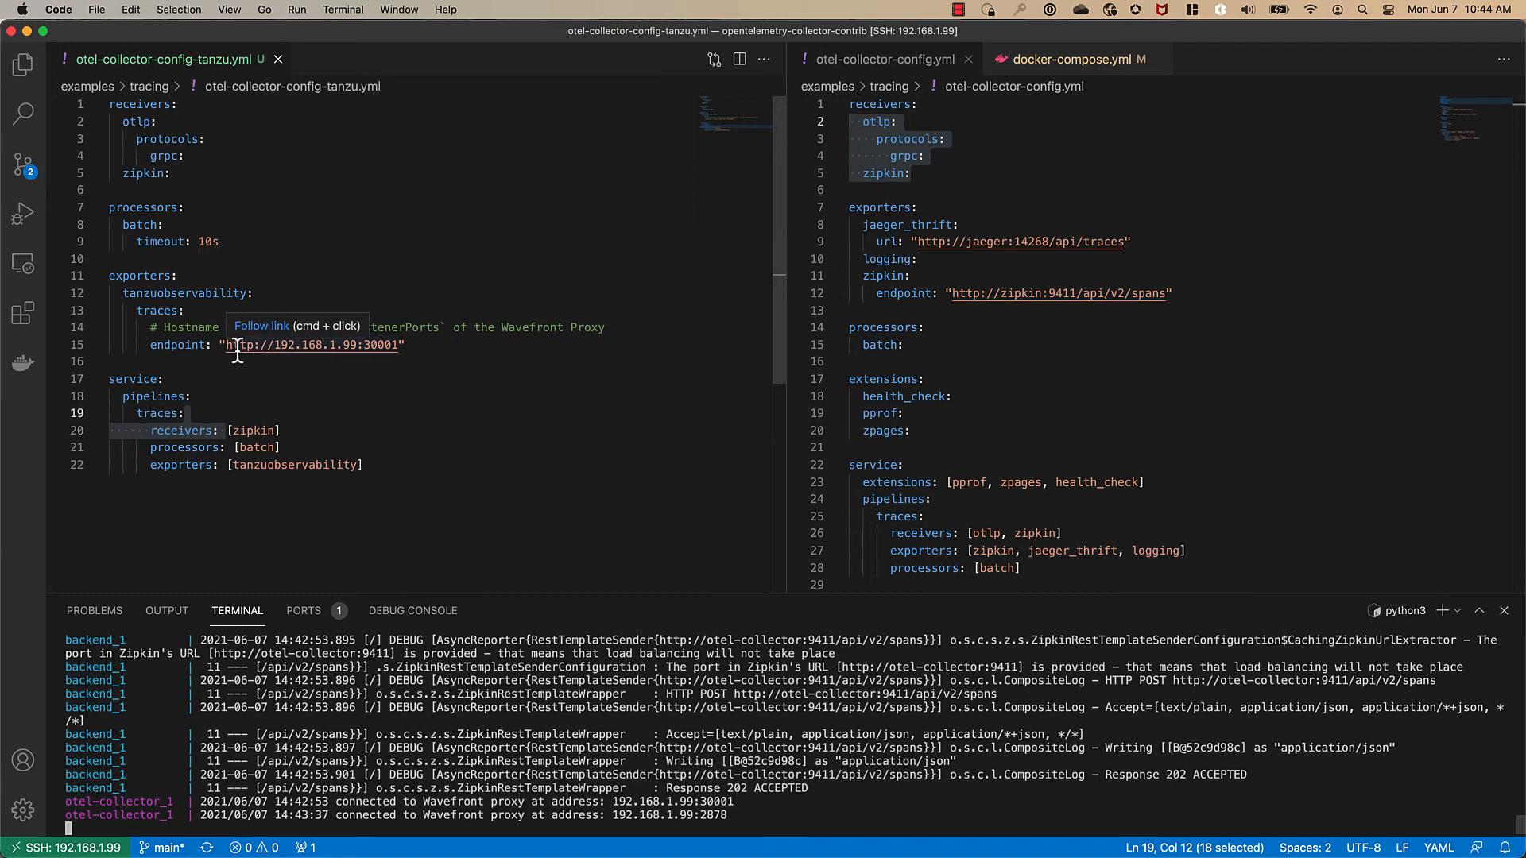